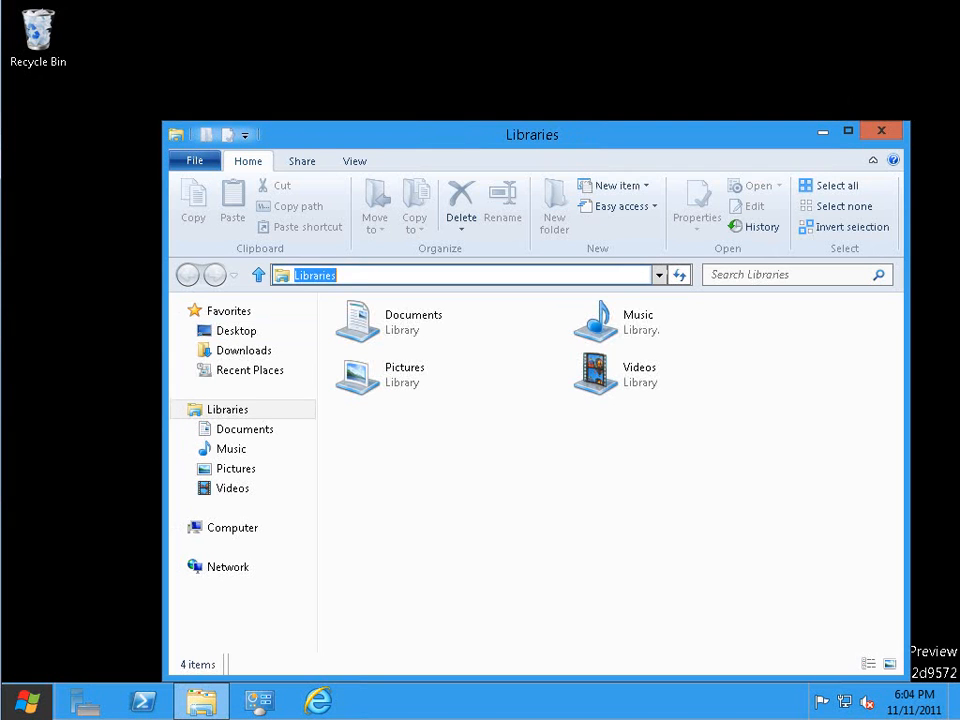
- Launch Disk Management by running diskmgmt.msc from the Start search
text(diskmgmt.)
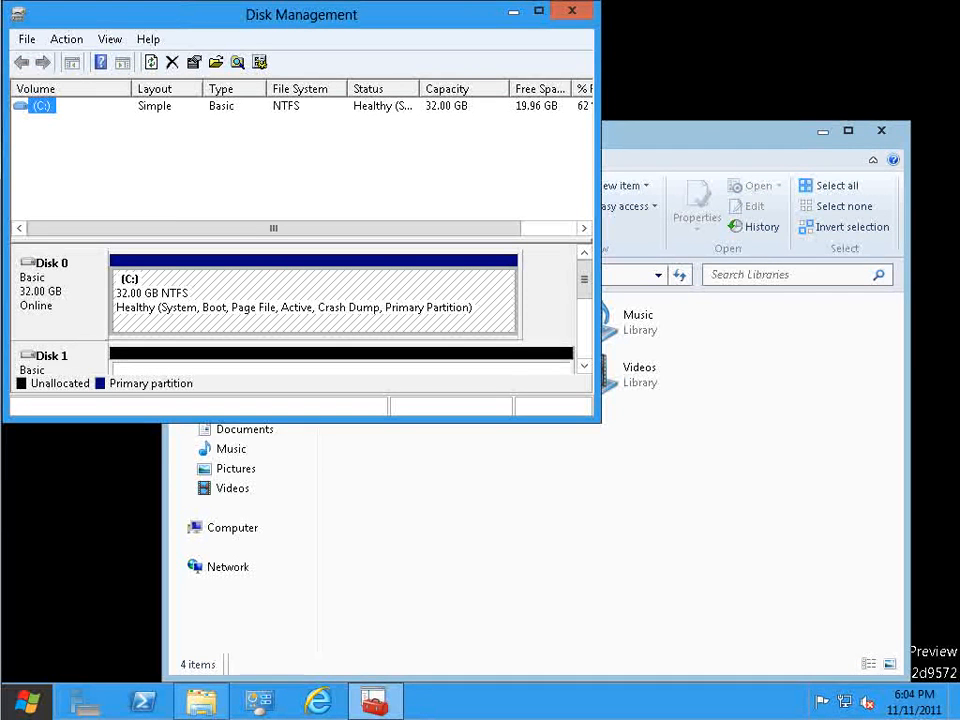
- Maximize Disk Management to reveal three unallocated 127 GB disks, then bring up the Action menu
click(536, 14)
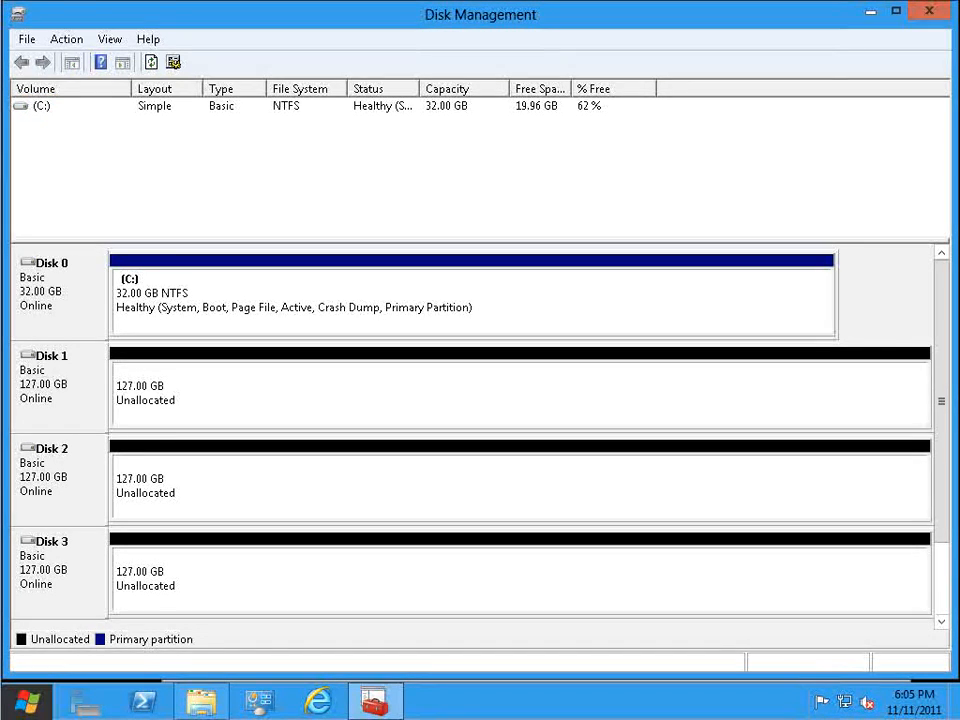
click(66, 38)
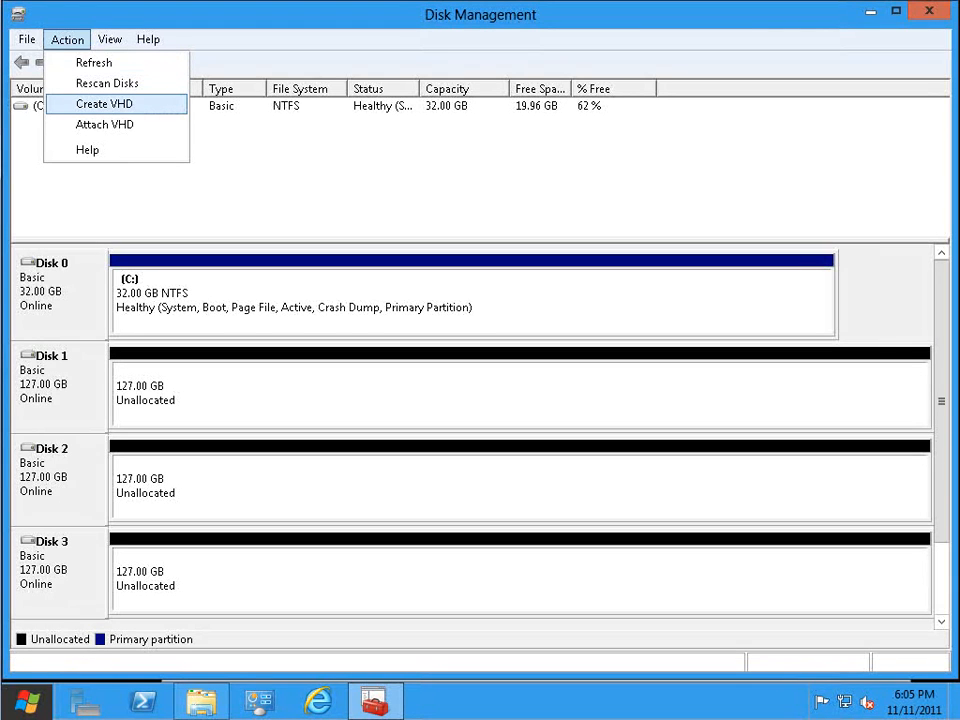
mouse_move(104, 124)
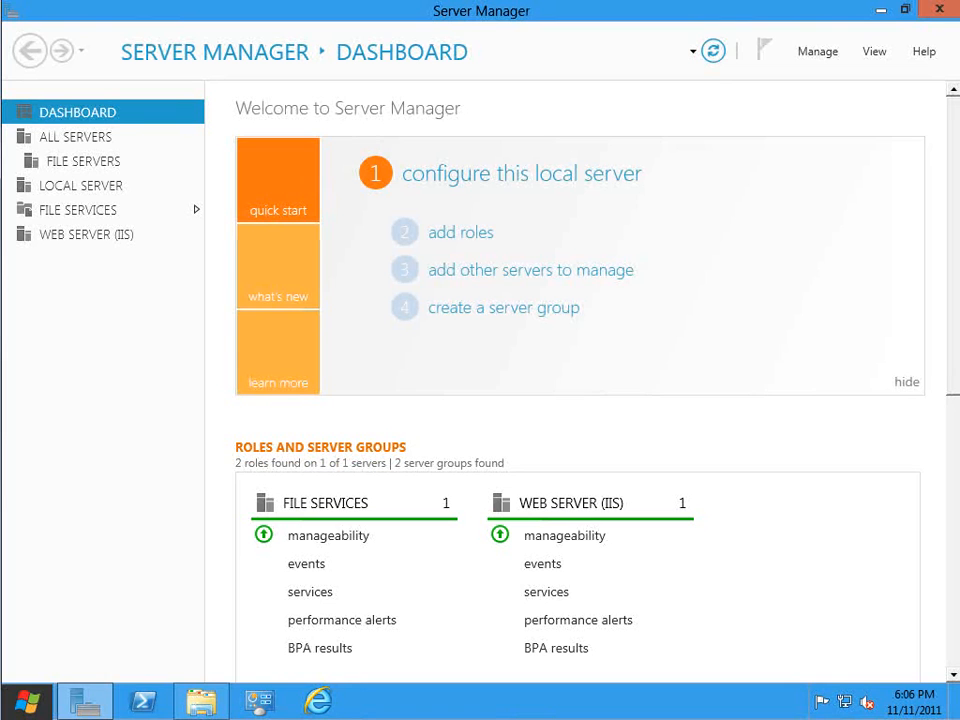
mouse_move(904, 12)
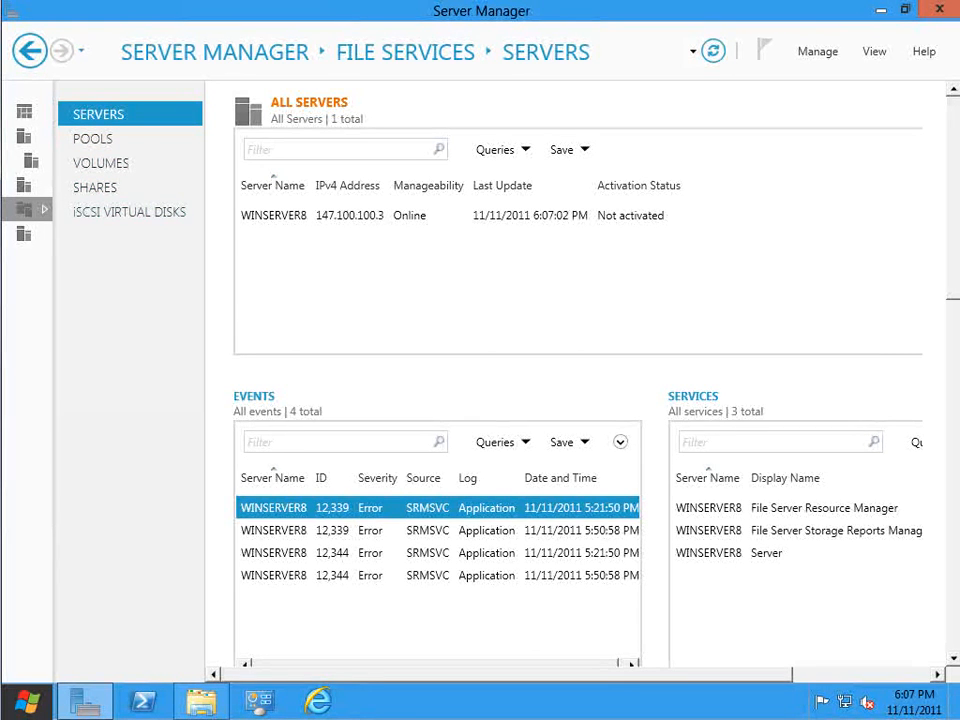
mouse_move(904, 12)
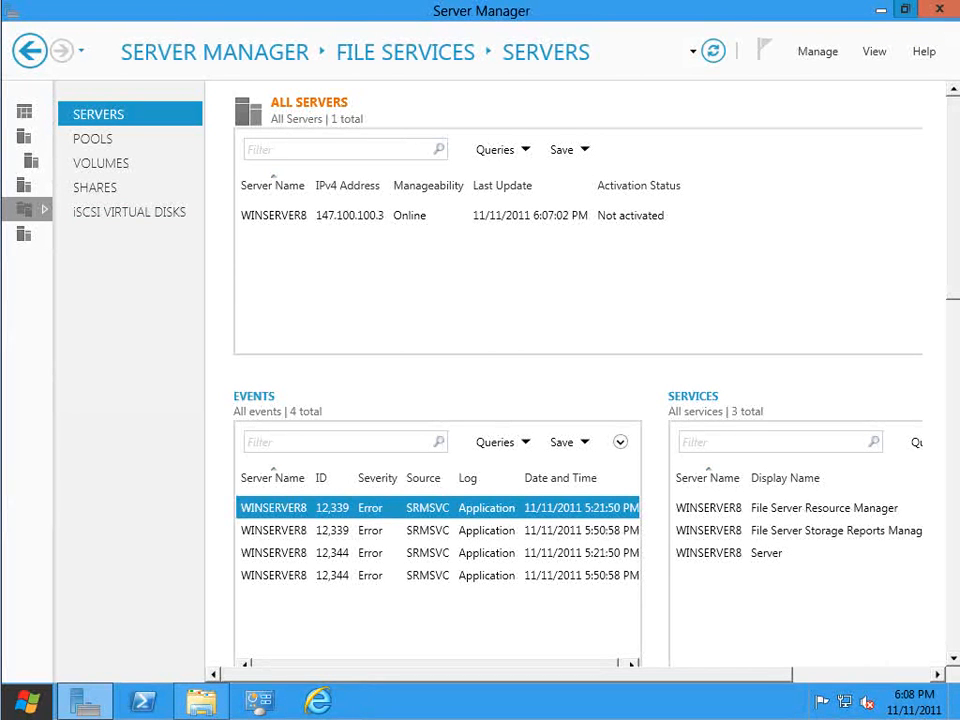
- Show the File Services Pools page listing only the Primordial pool
click(92, 138)
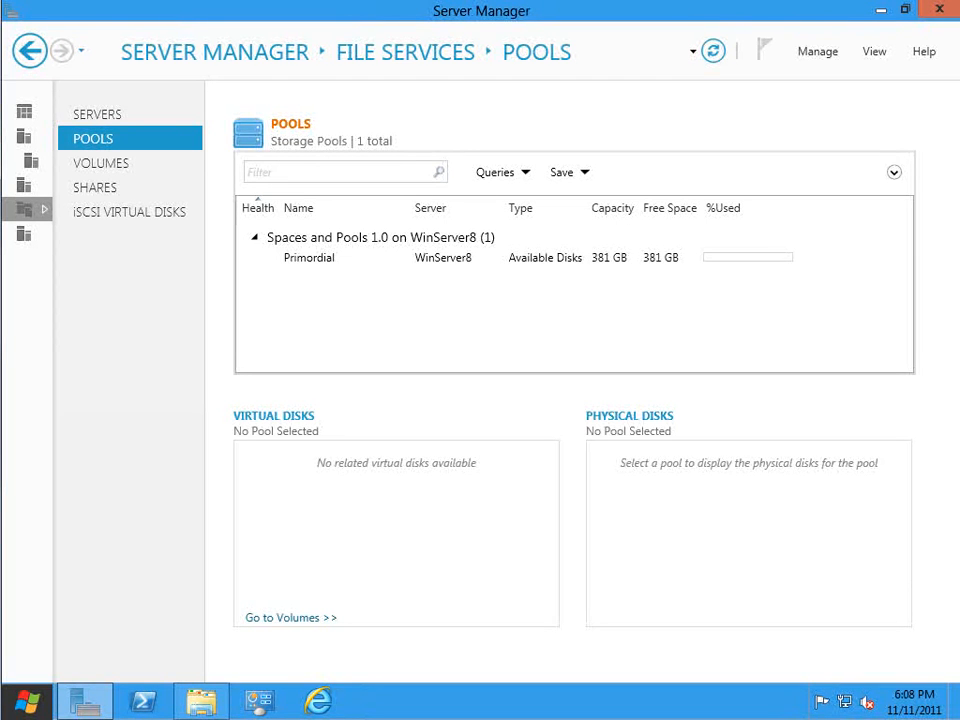
- Start a New Storage Pool from Primordial and name it My Pool
click(308, 256)
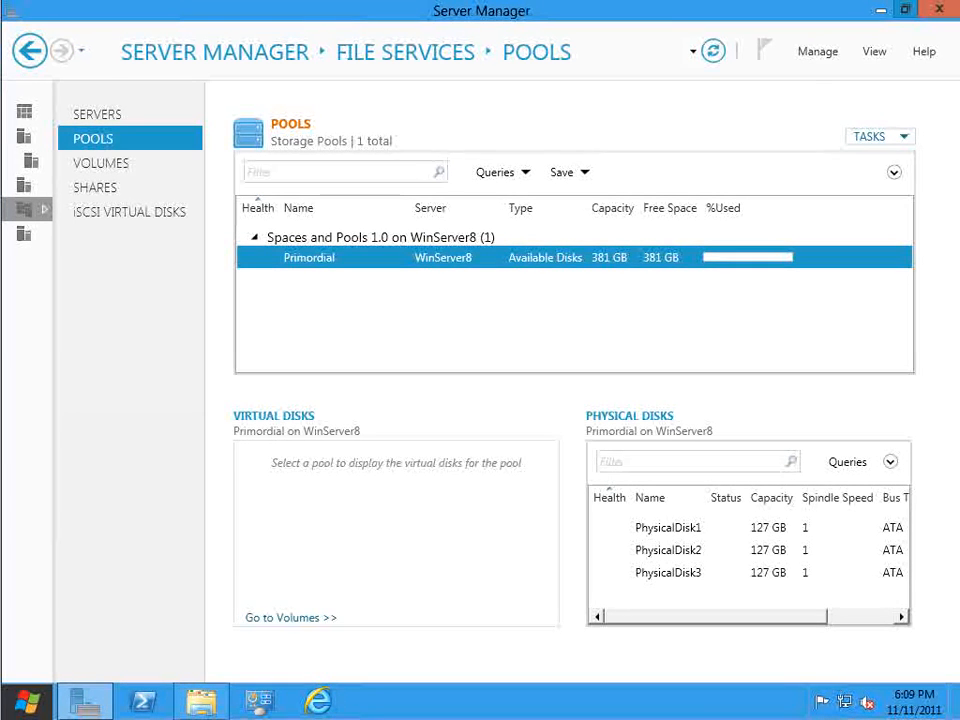
right_click(308, 256)
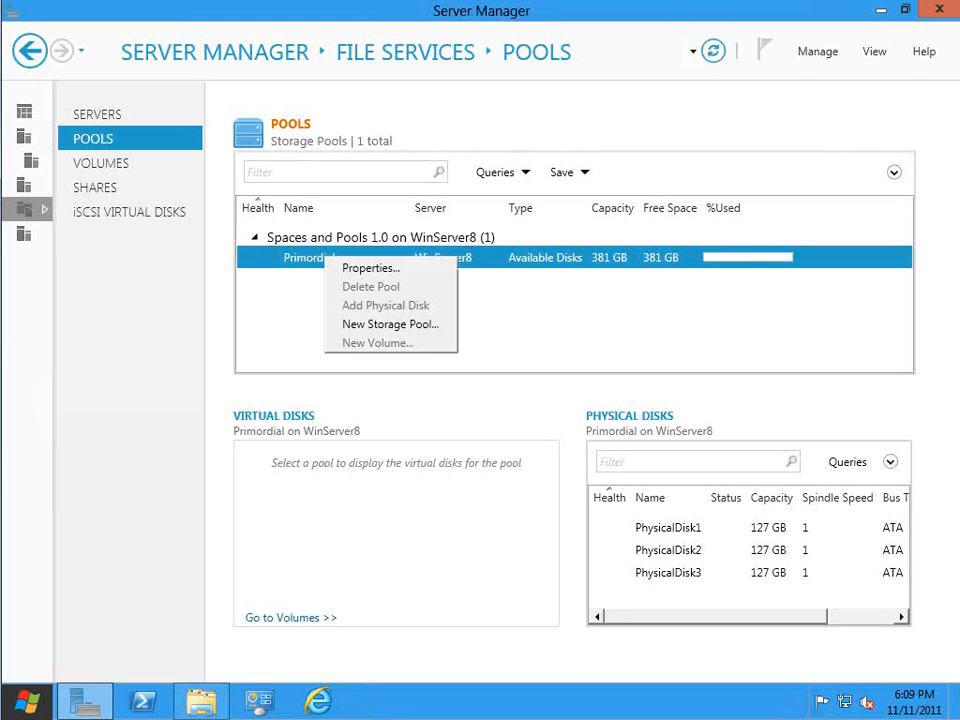
mouse_move(390, 324)
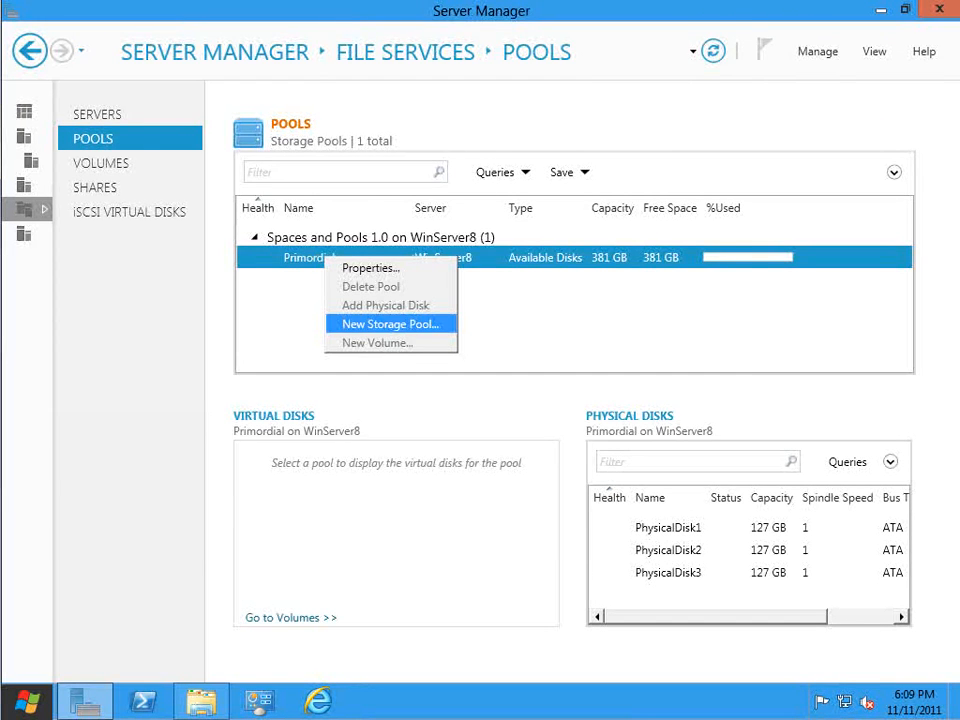
click(388, 324)
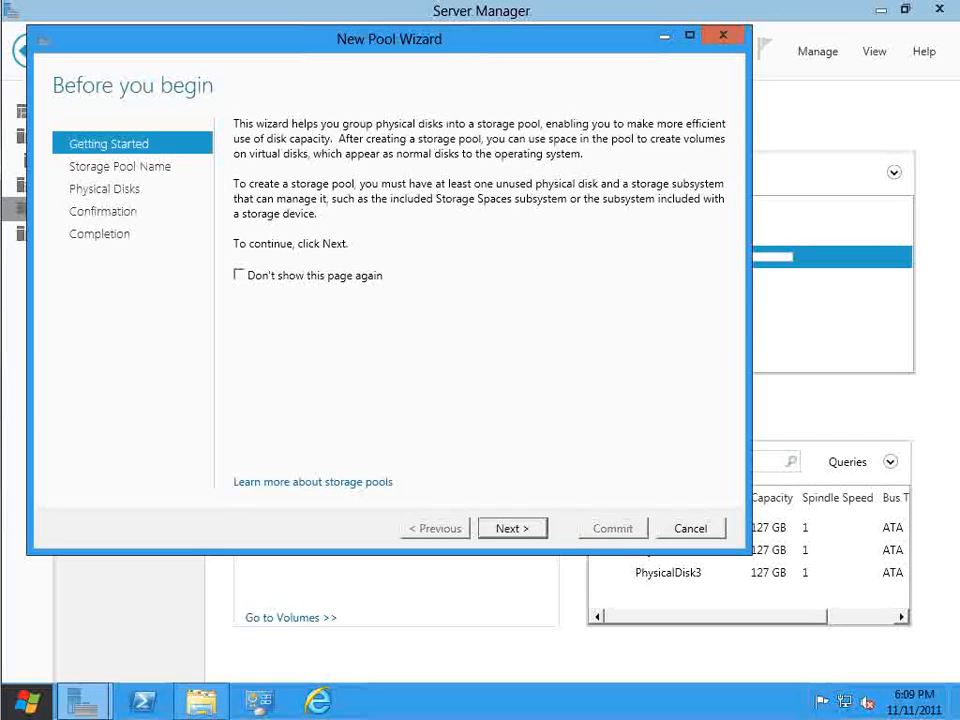
click(512, 528)
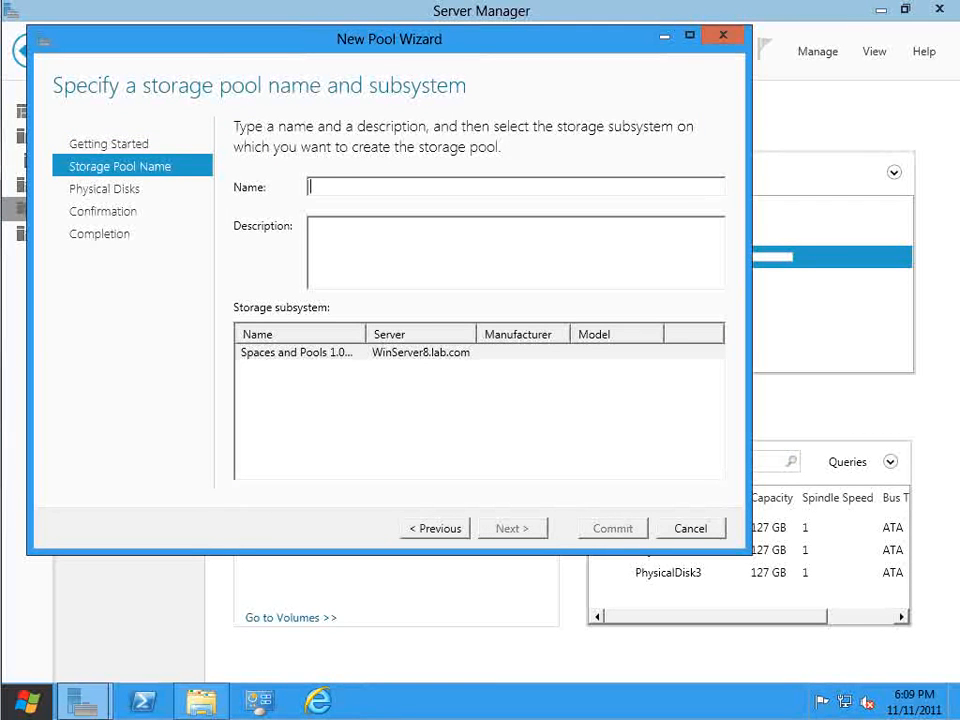
text(My)
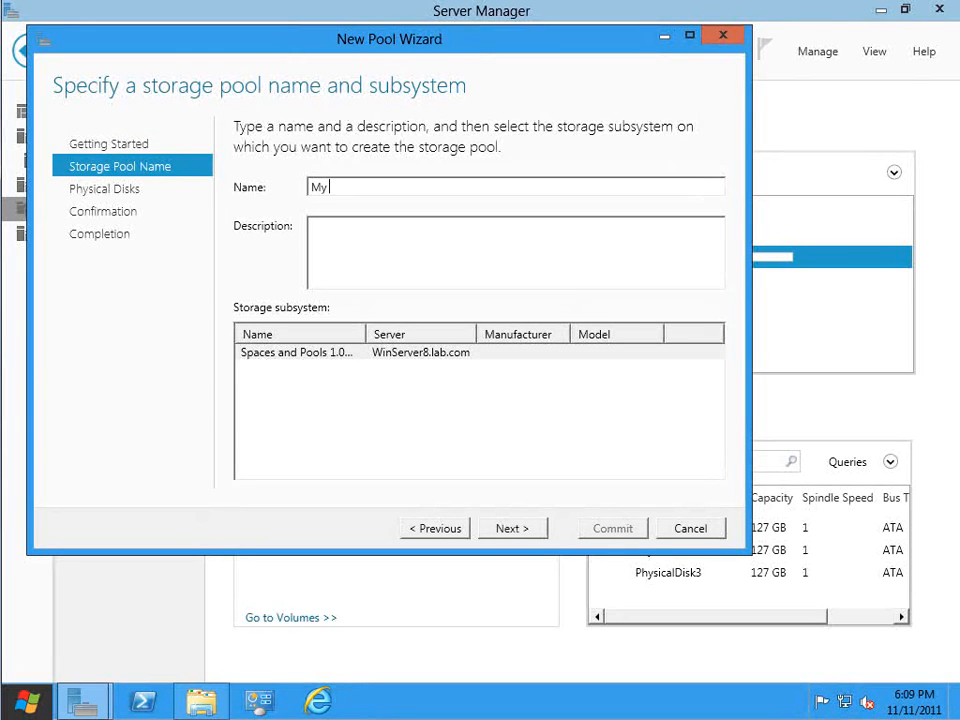
text(Pool)
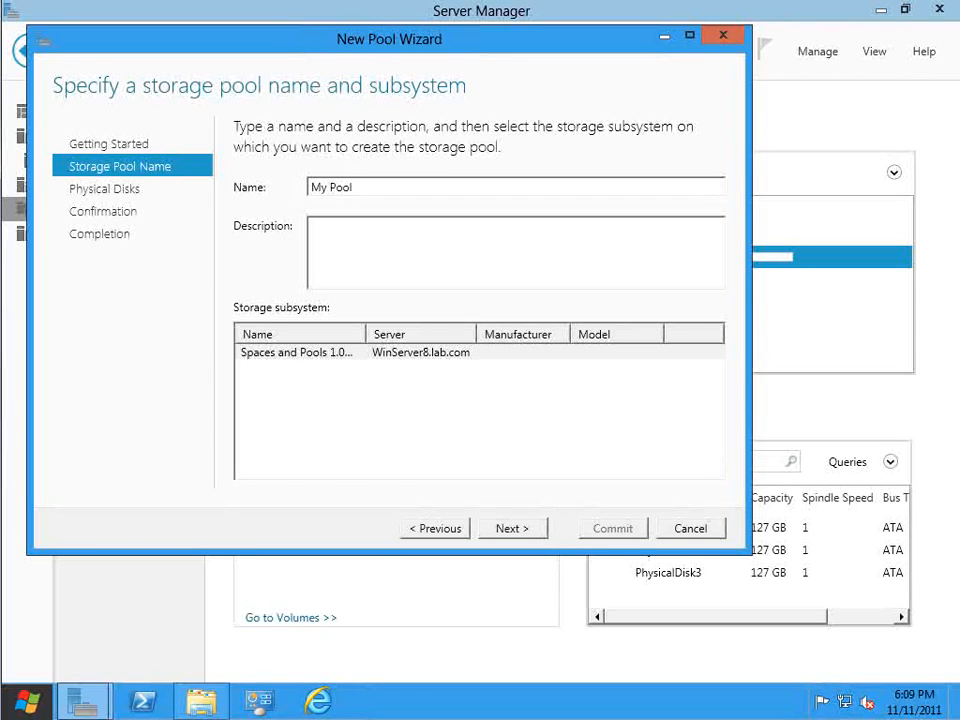
click(512, 528)
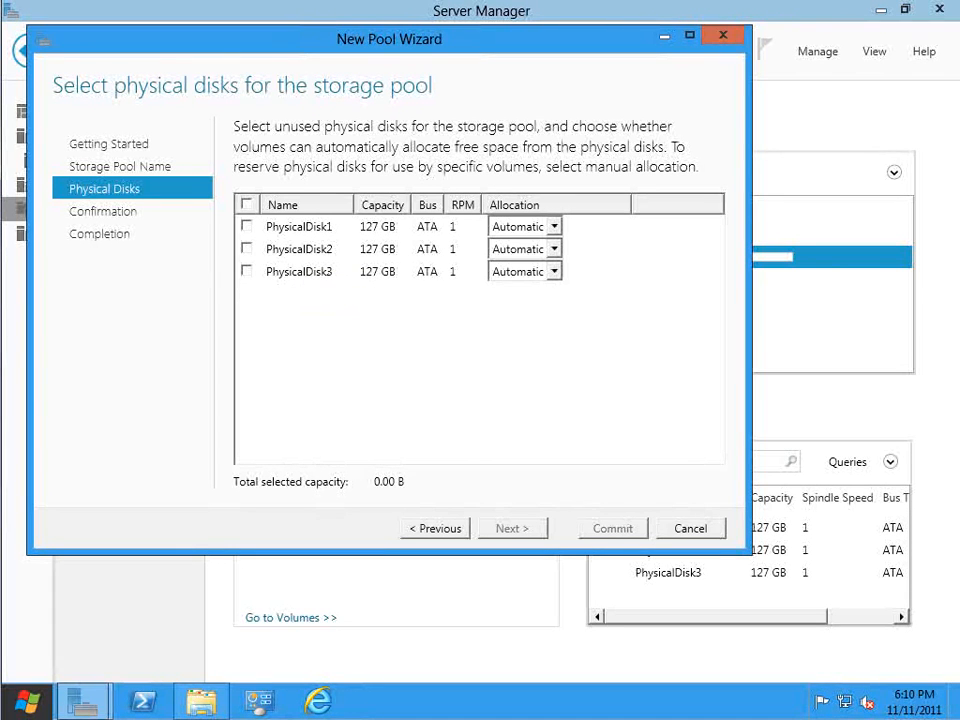
- Include all three 127 GB physical disks and create the 381 GB pool
click(246, 204)
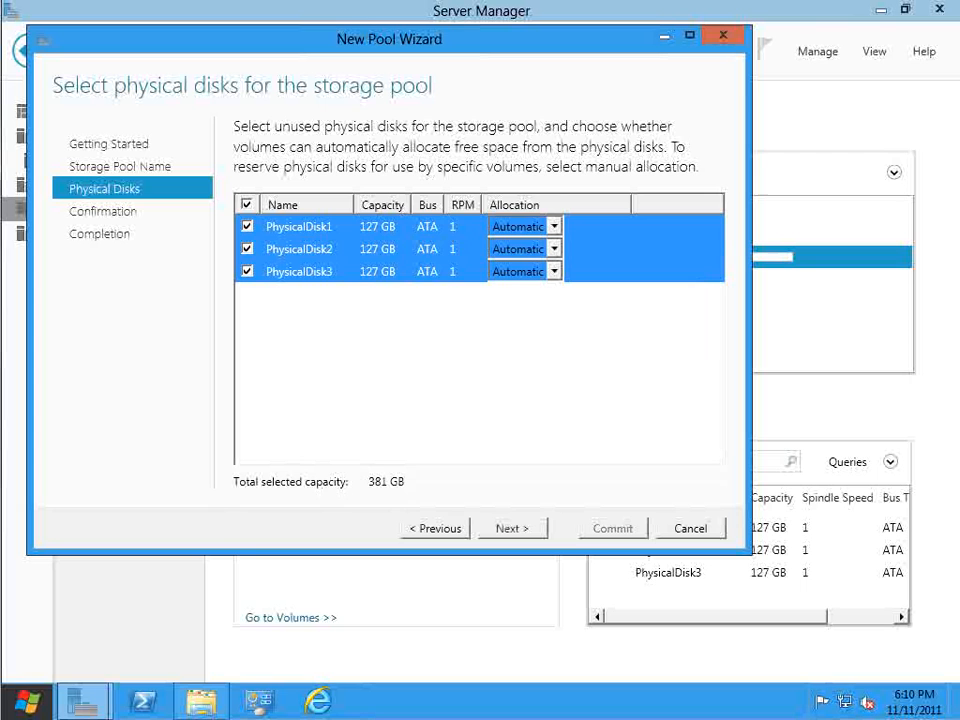
click(512, 528)
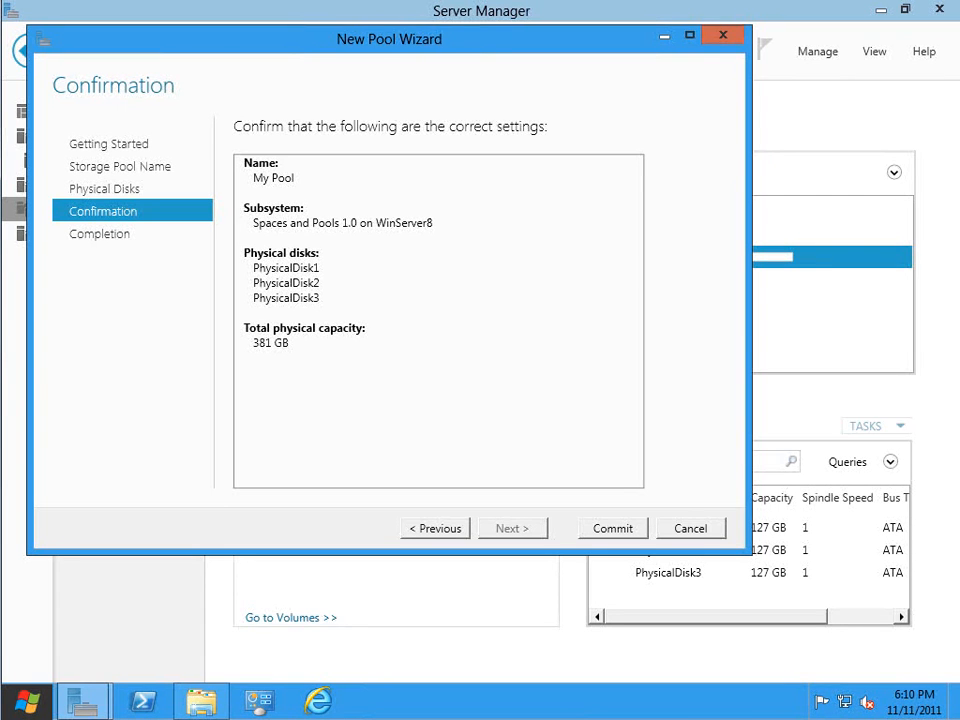
click(612, 528)
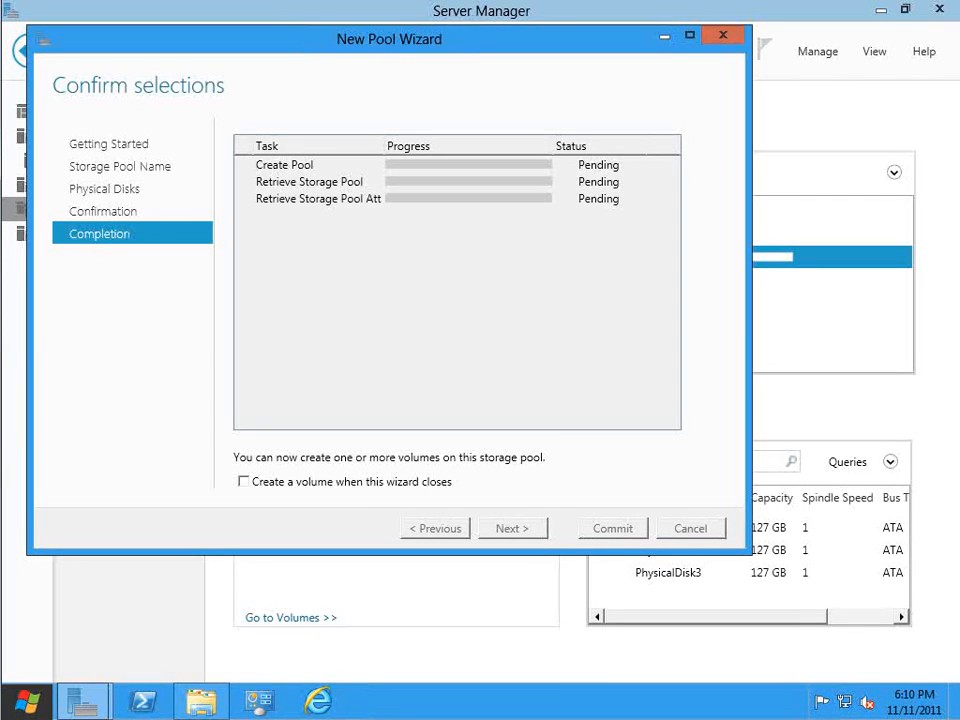
click(612, 528)
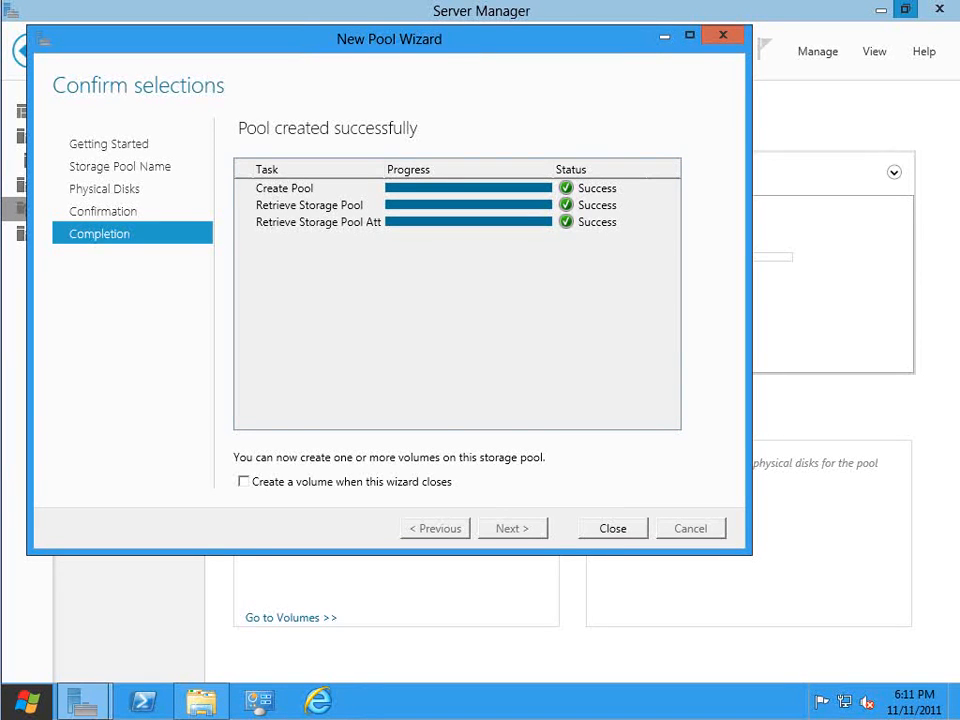
click(612, 528)
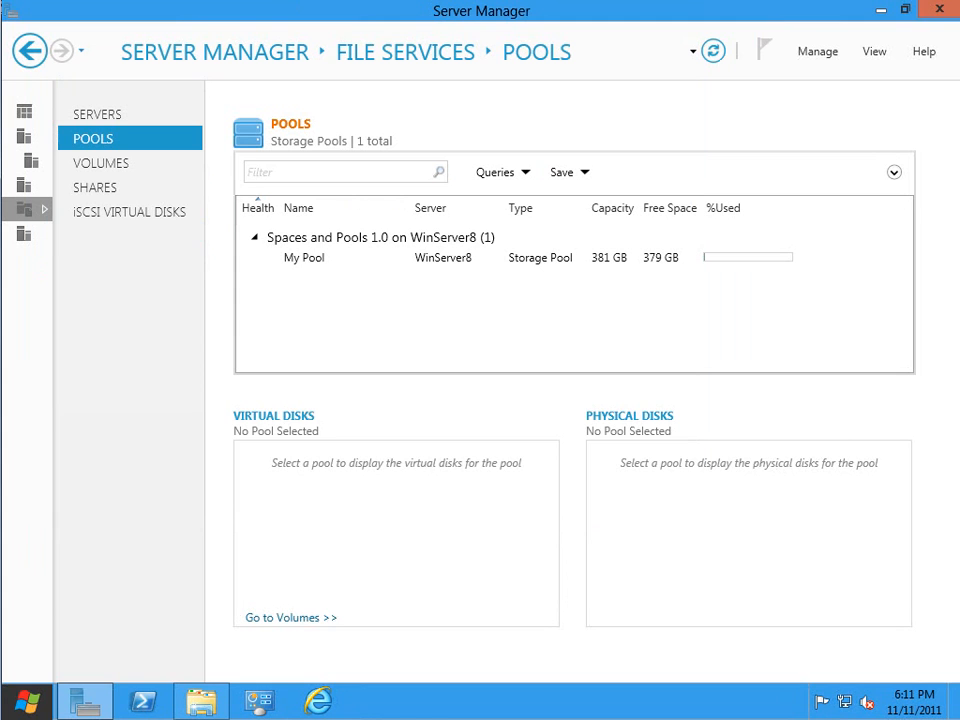
click(304, 256)
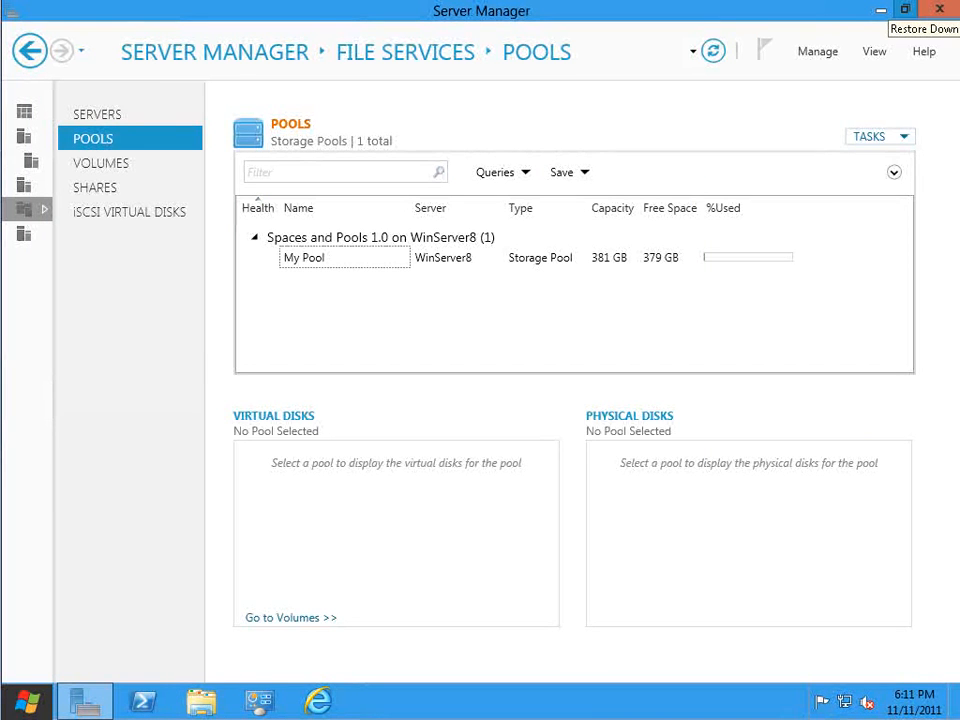
click(200, 700)
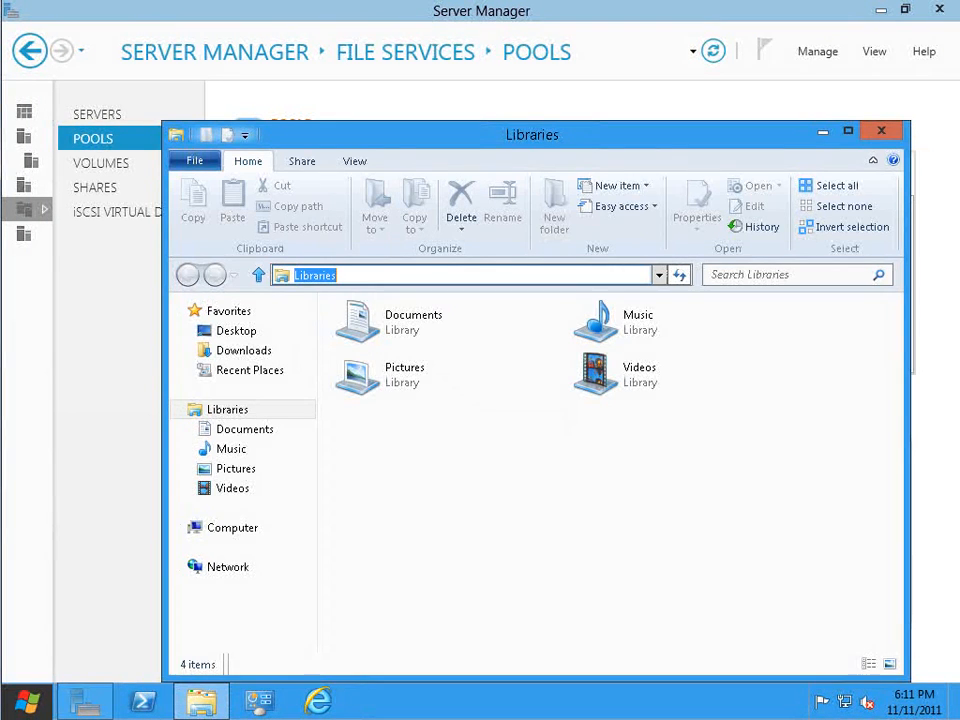
text(diskmgmt.)
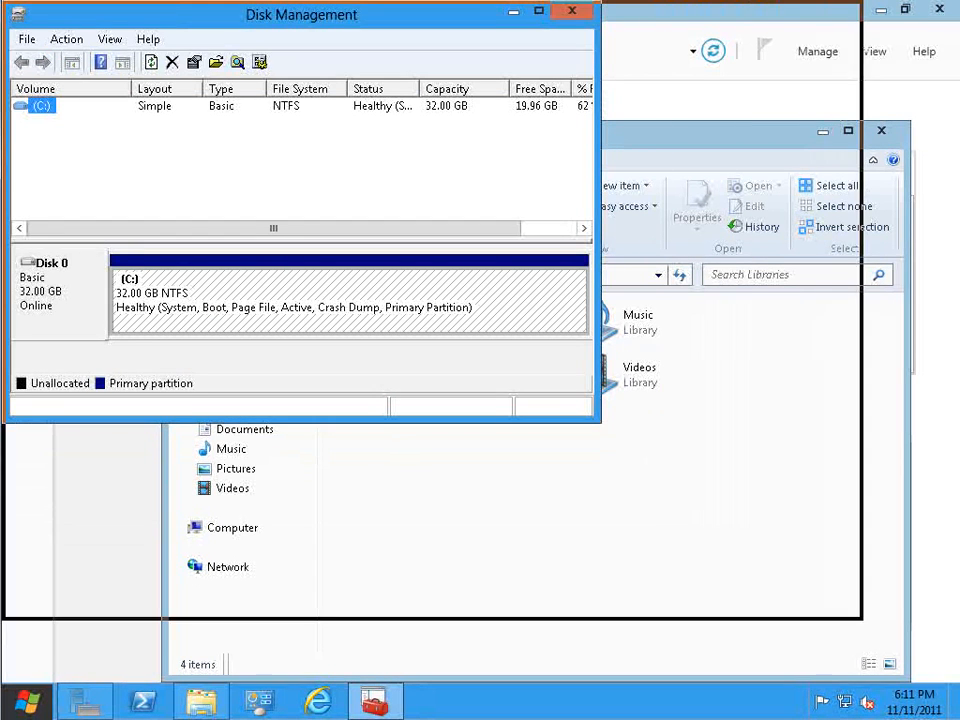
click(538, 12)
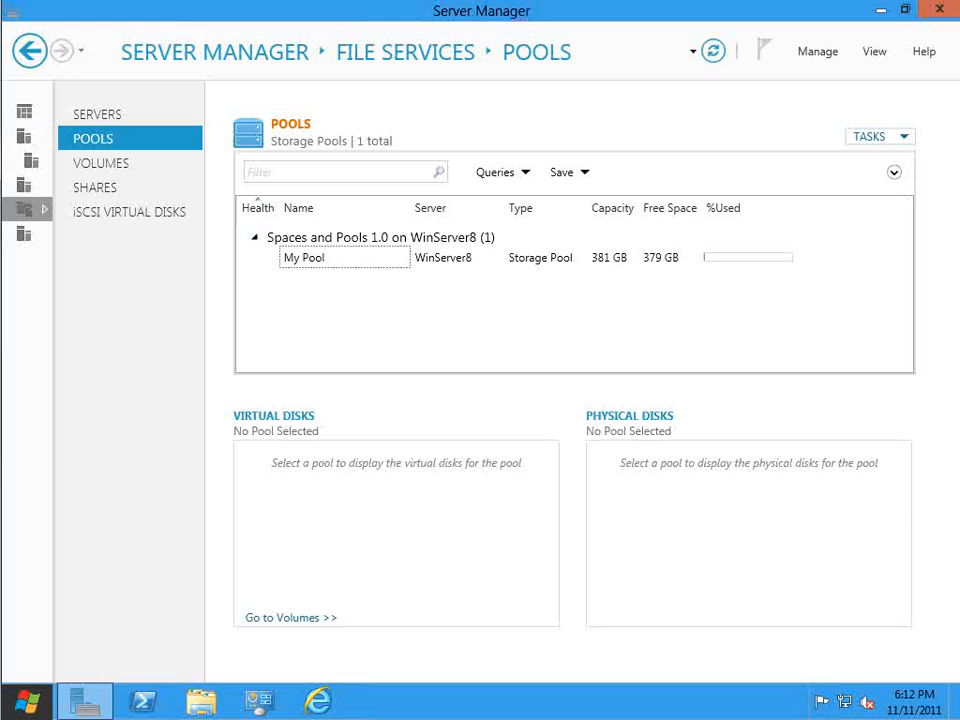
- Start a New Volume on My Pool with the virtual disk named Disk 1
click(304, 256)
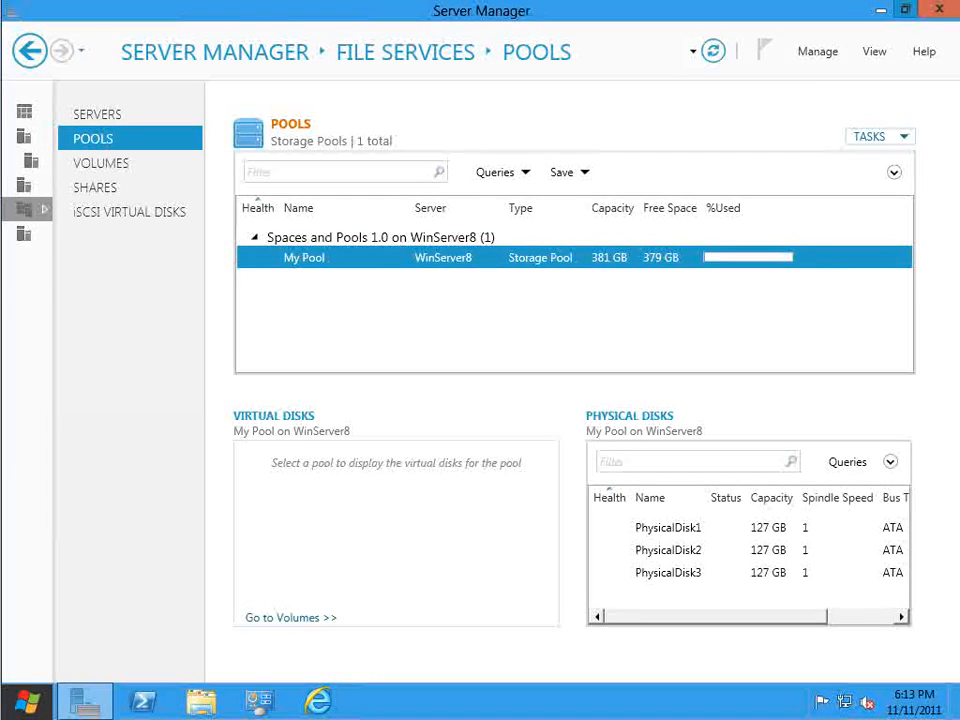
right_click(304, 256)
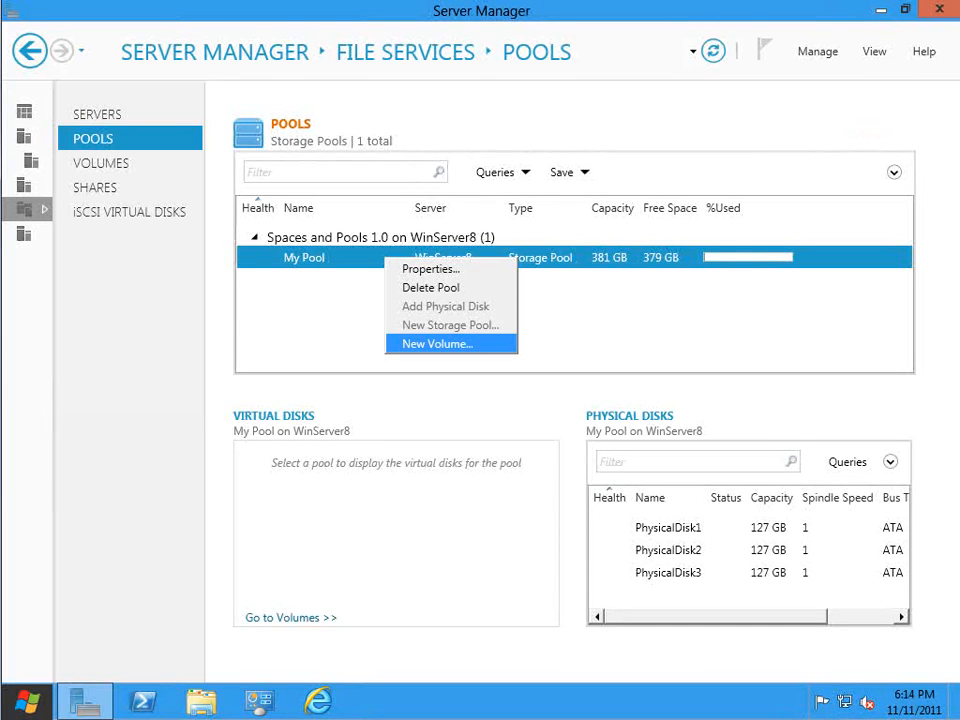
click(434, 344)
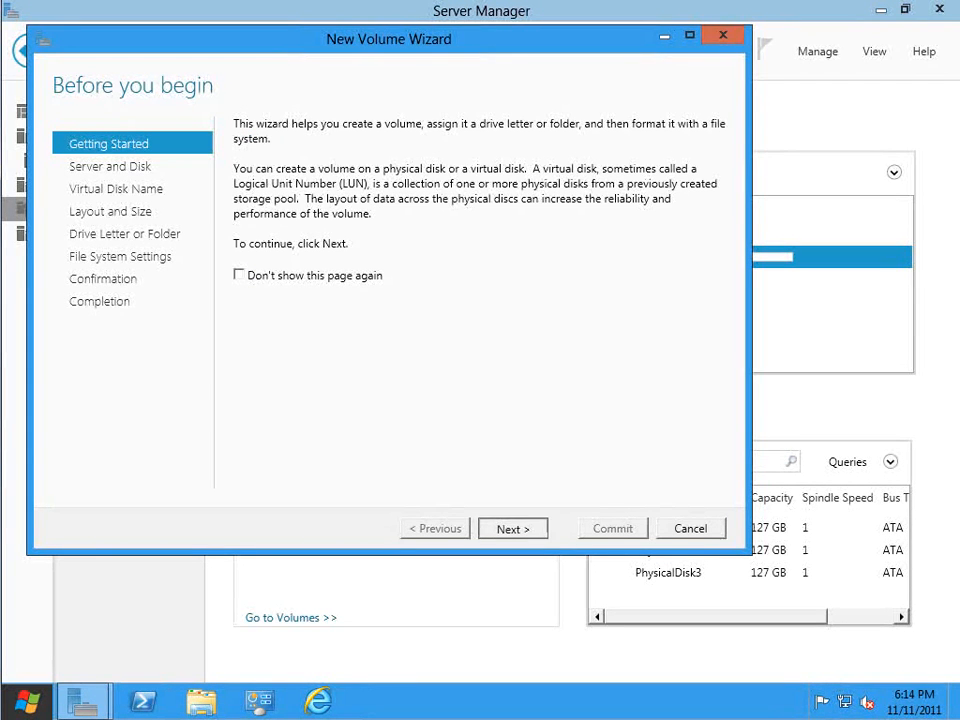
click(512, 528)
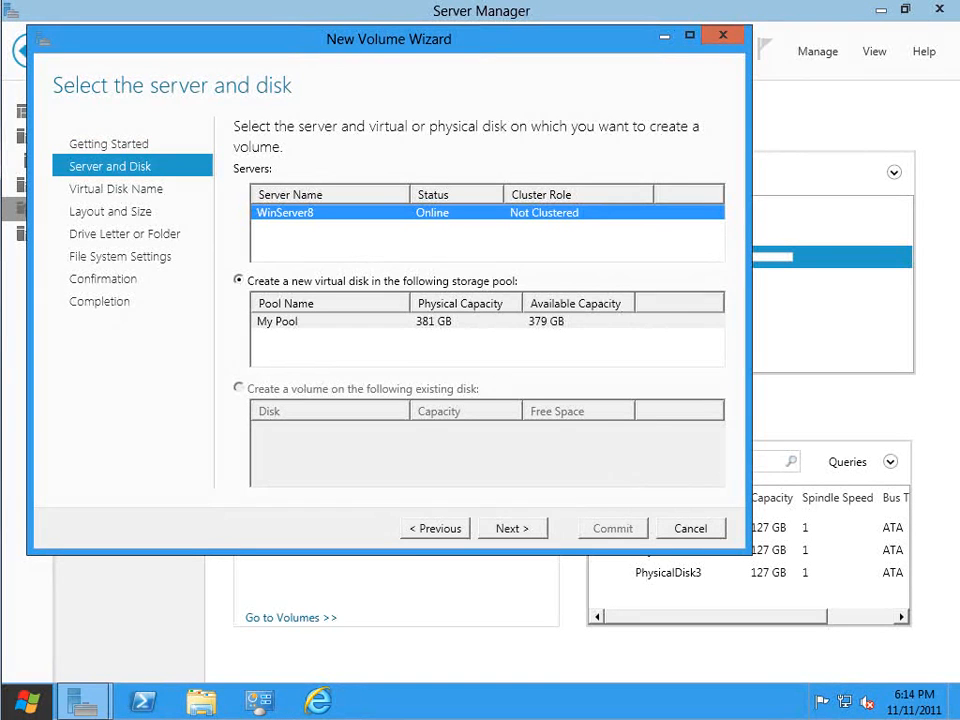
click(330, 320)
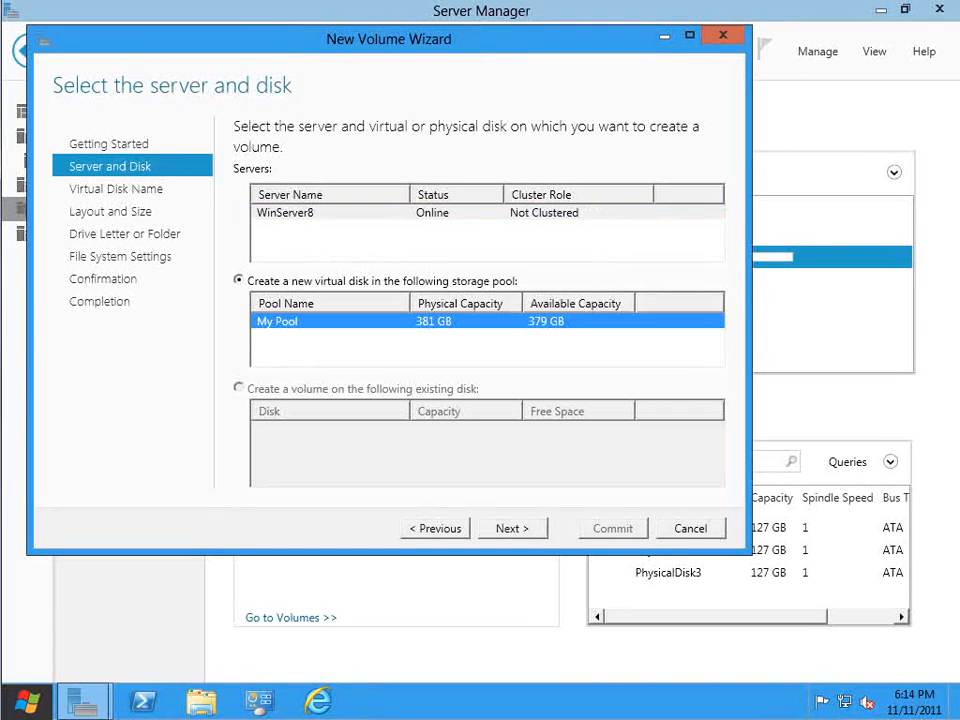
click(512, 528)
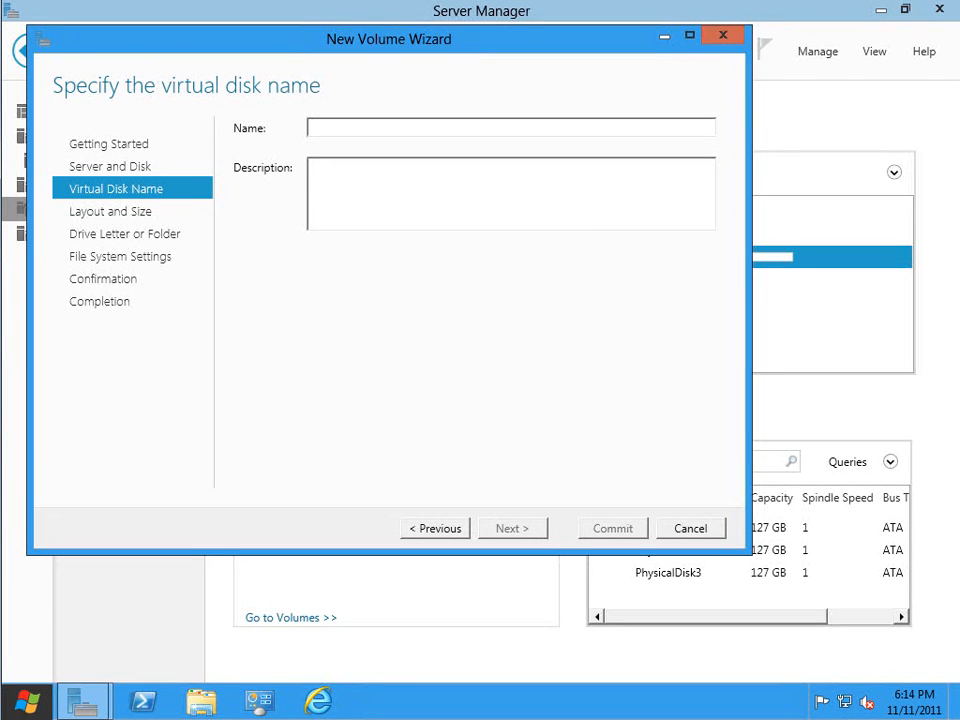
text(Disk 1)
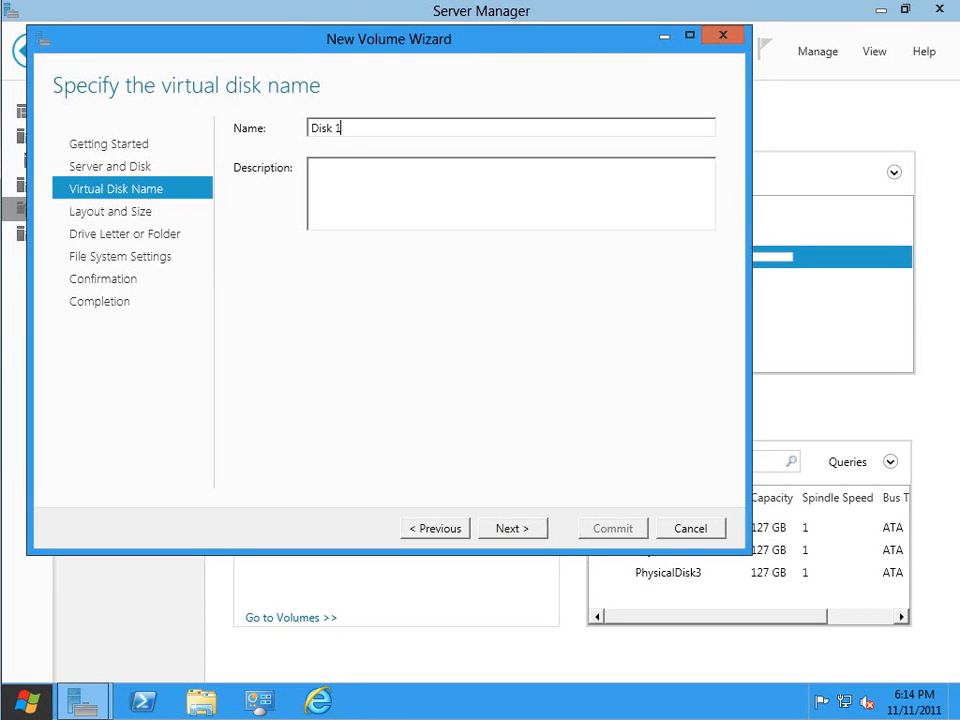
click(512, 528)
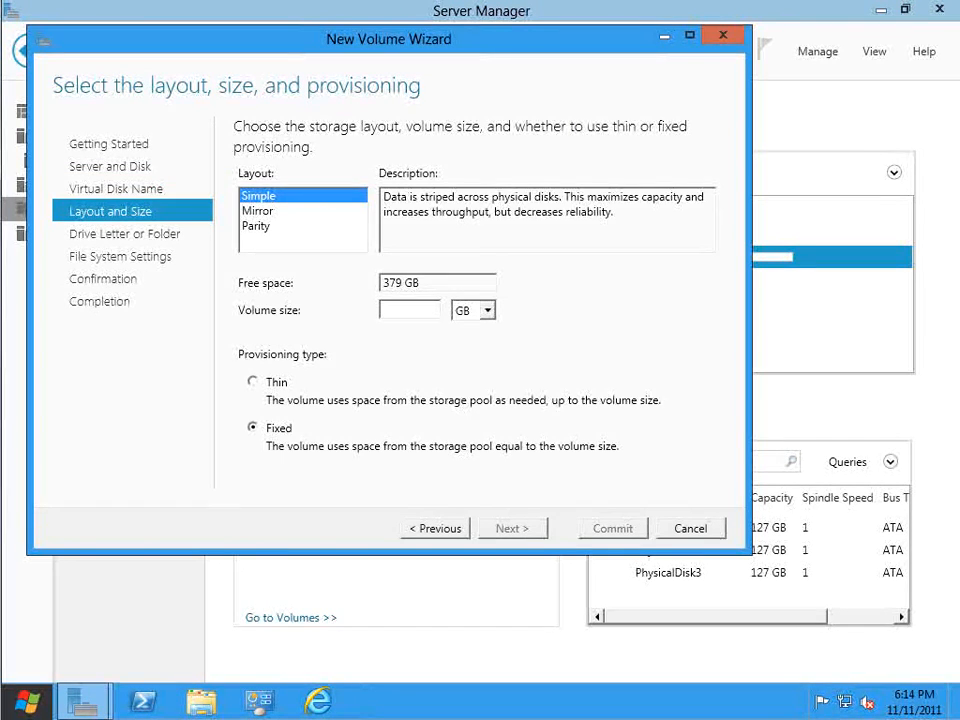
- Set the volume size to 50 GB with thin provisioning
text(50)
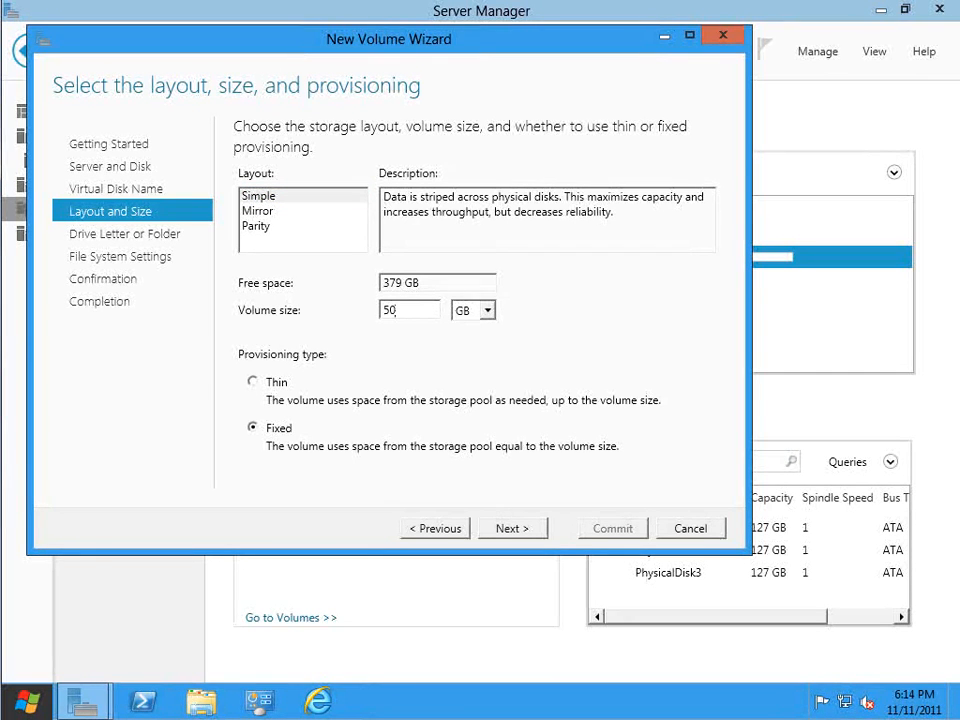
click(408, 310)
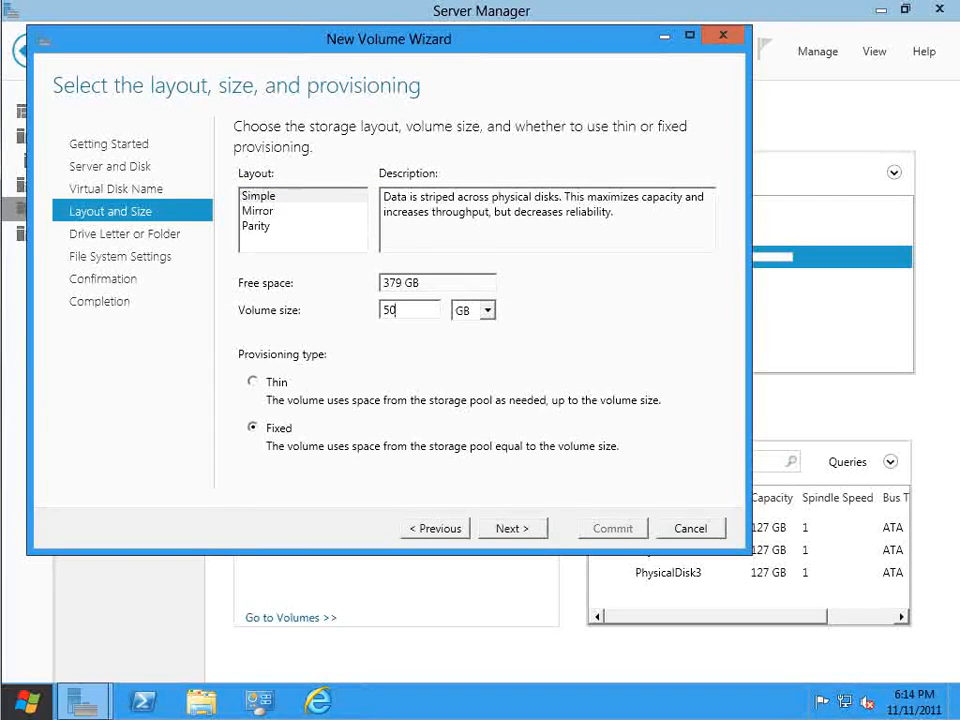
mouse_move(904, 10)
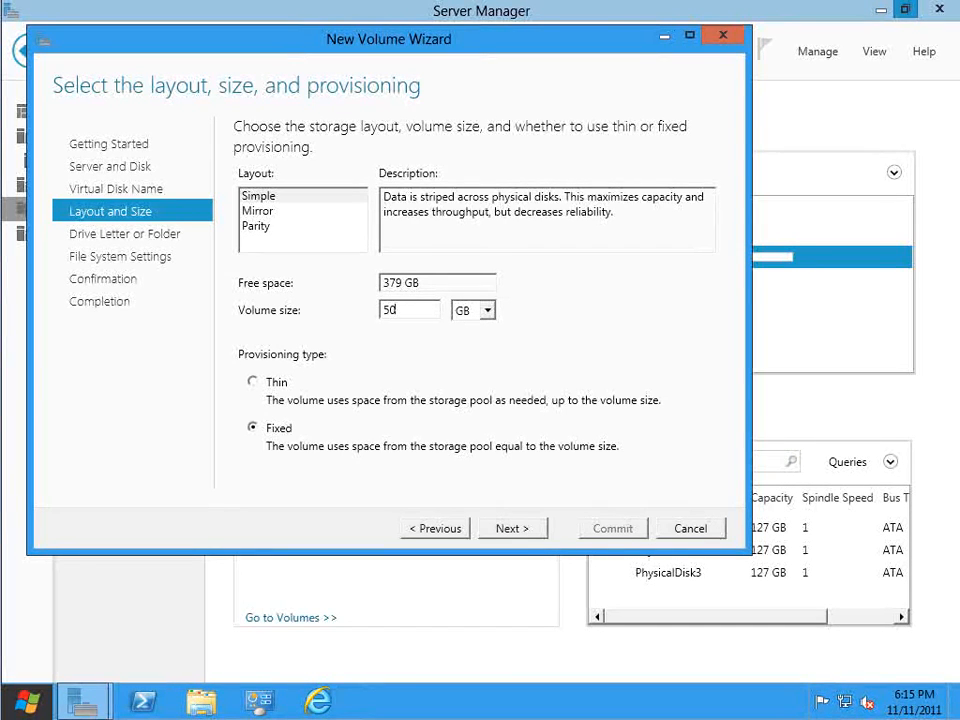
text(0)
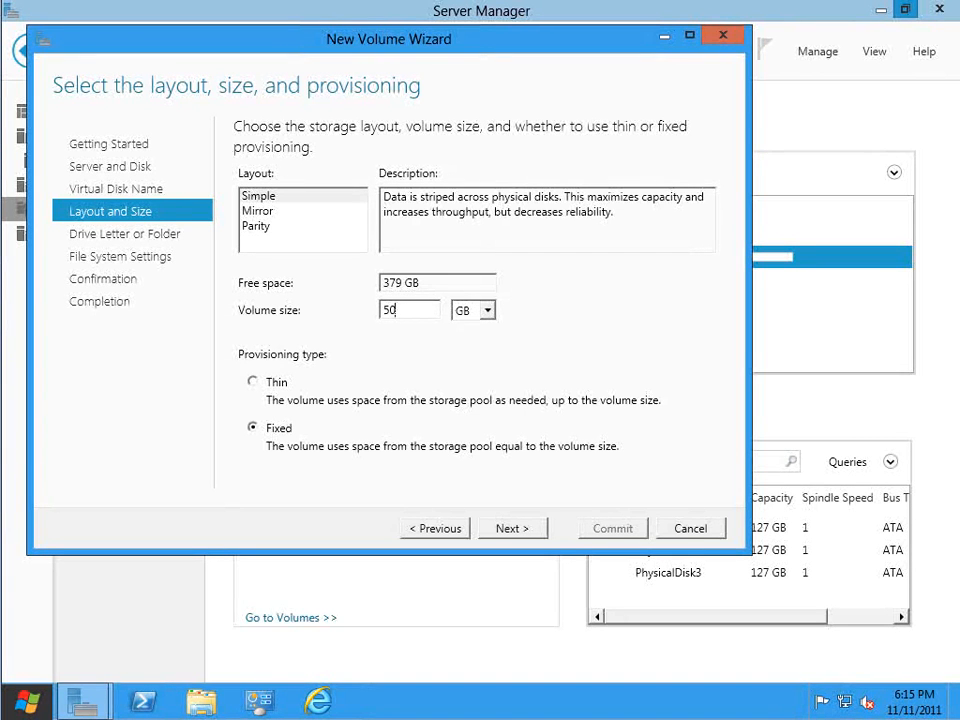
click(252, 380)
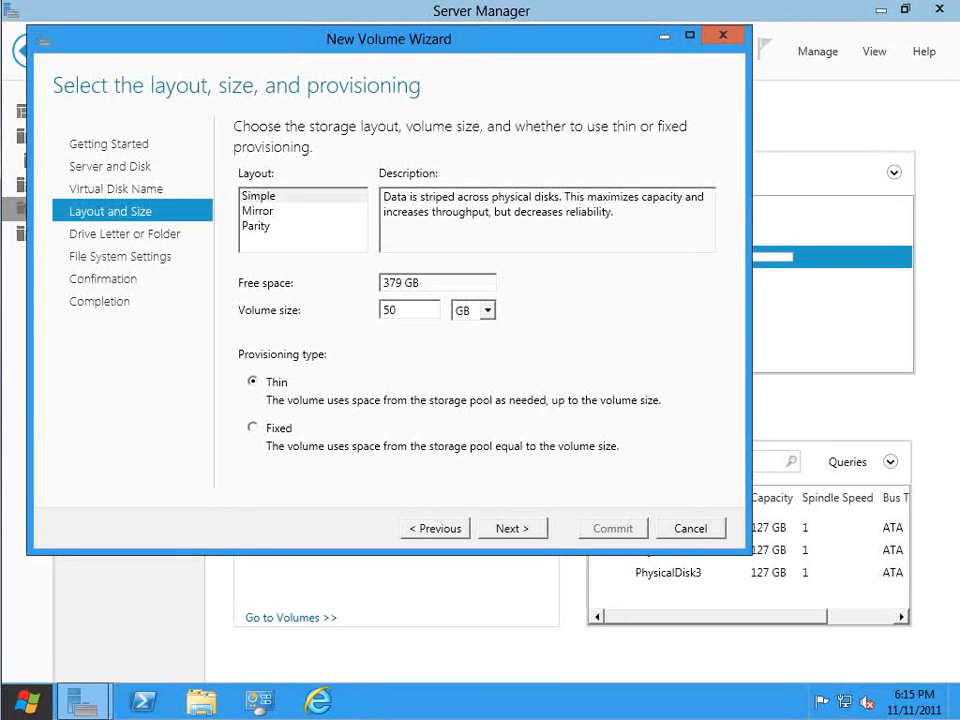
- Keep drive letter D and NTFS label Disk 1, then create the 50 GB thin volume
click(512, 528)
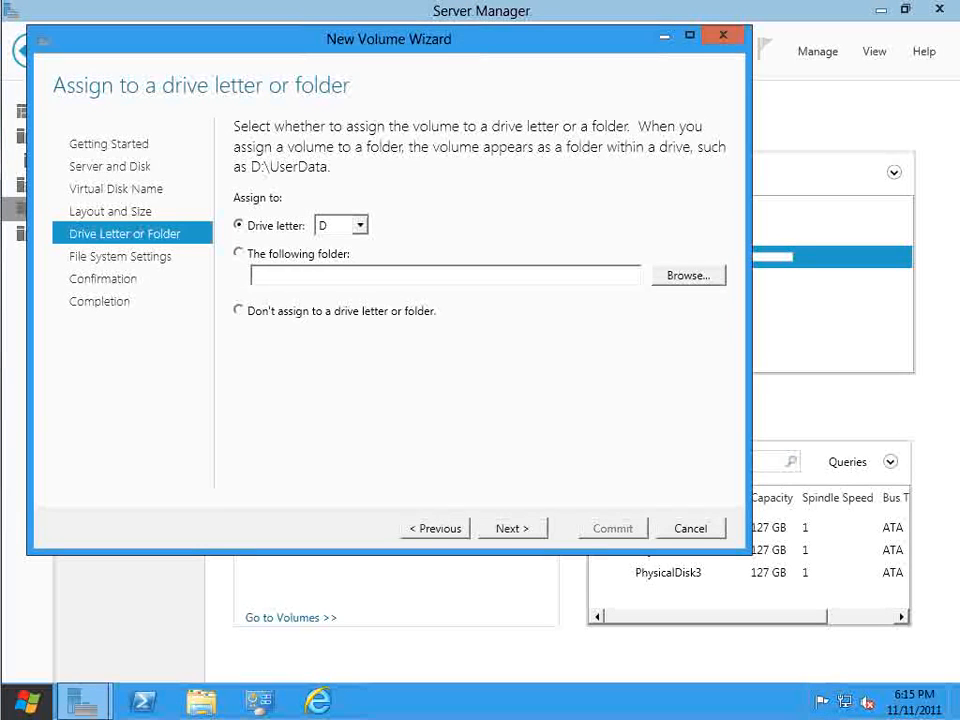
click(512, 528)
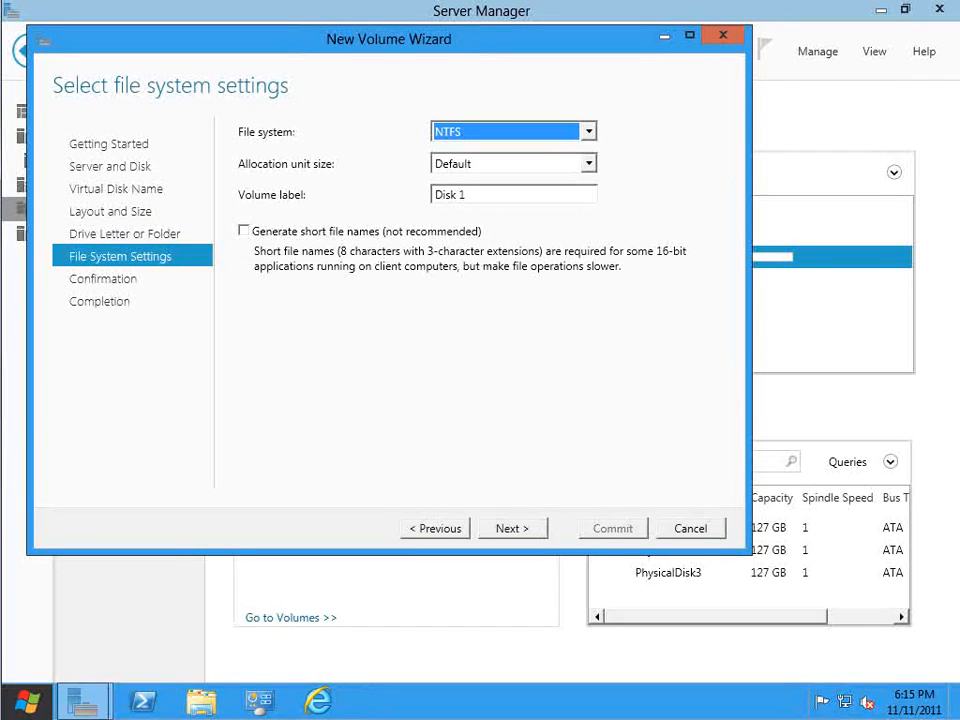
click(512, 528)
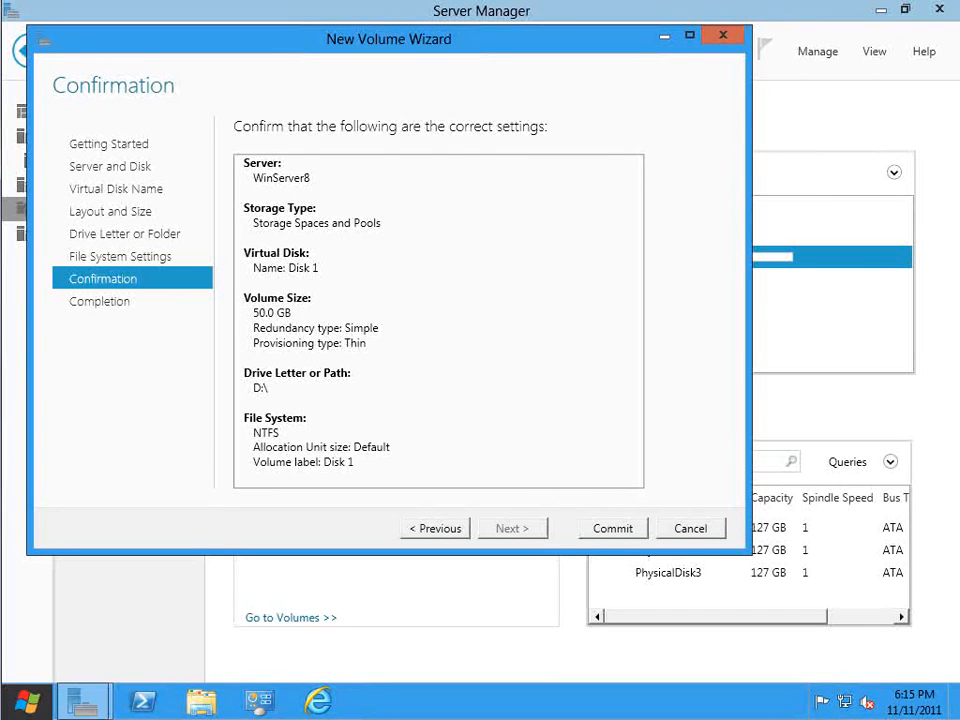
click(612, 528)
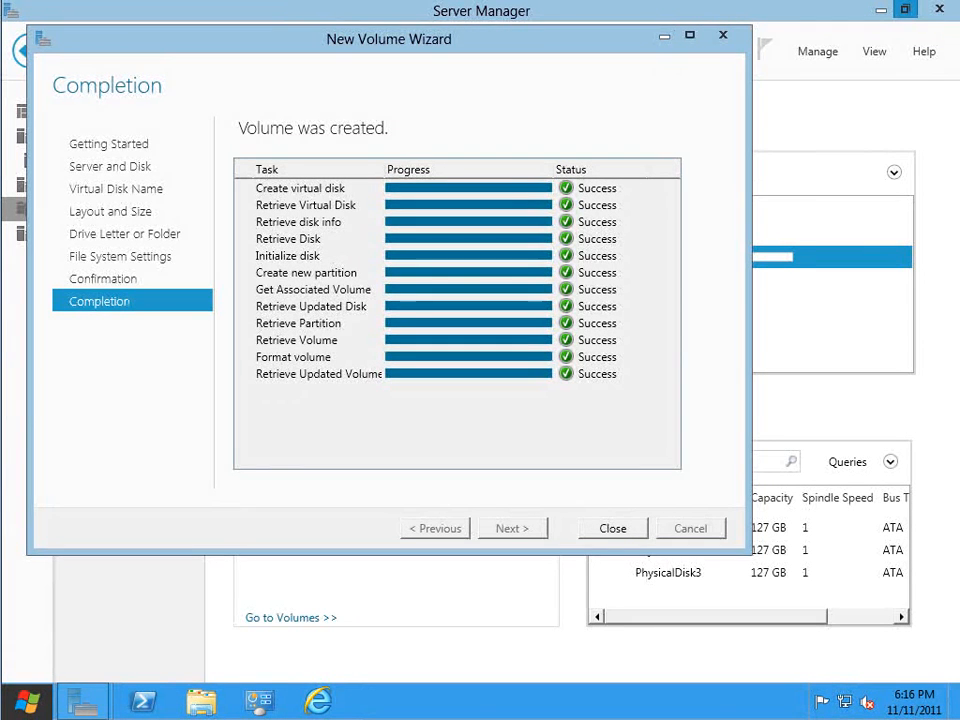
- Close the wizard, start another New Volume on My Pool and name it Disk 2
click(612, 528)
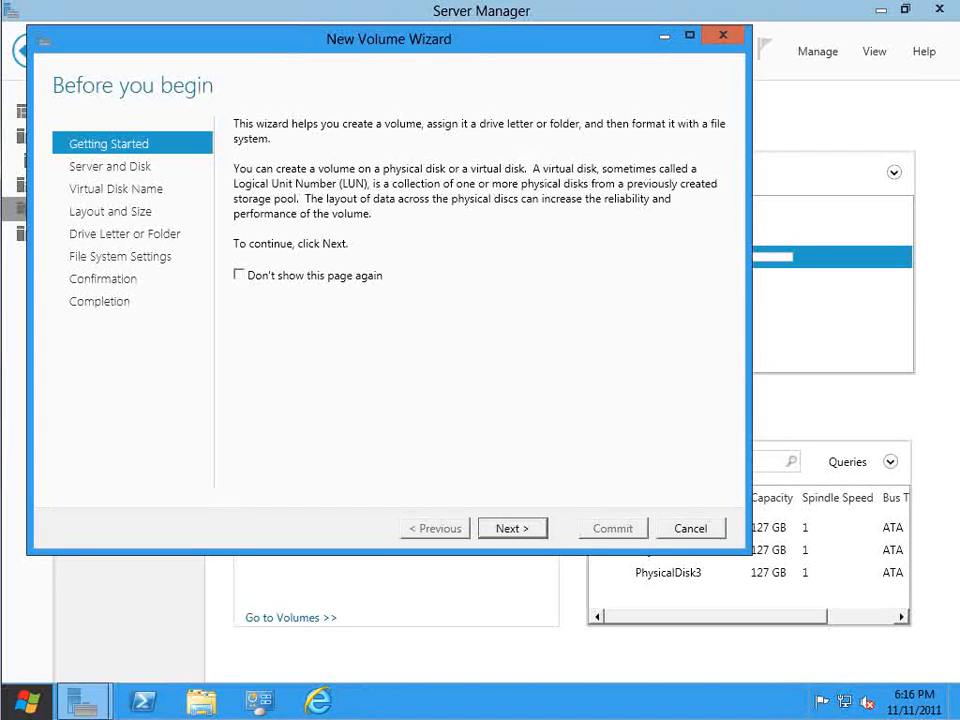
click(512, 528)
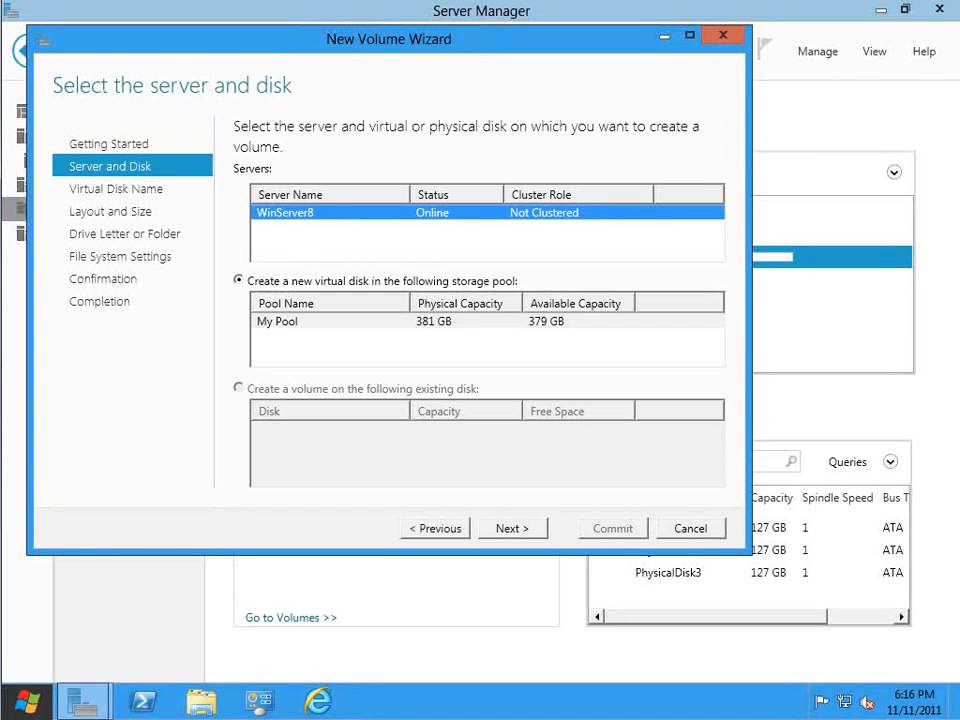
click(512, 528)
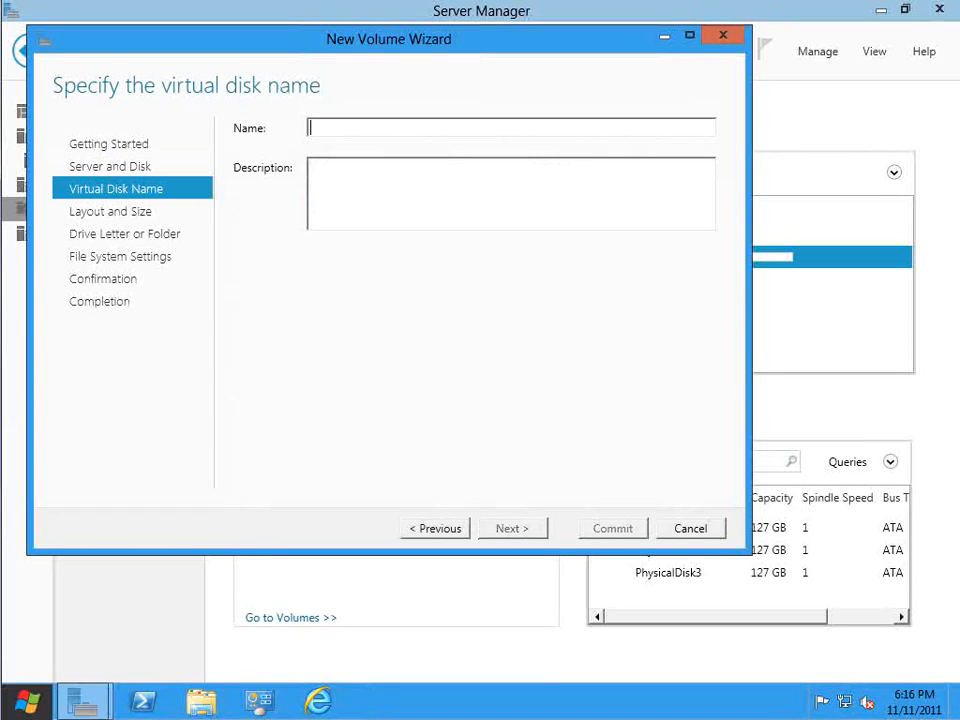
text(D)
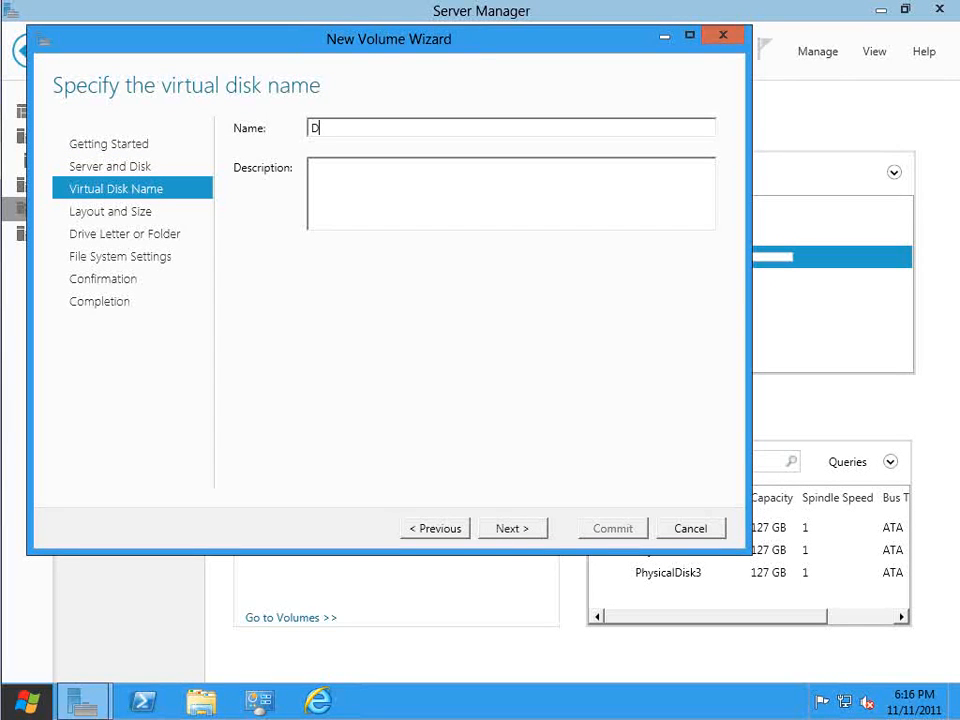
text(isk 2)
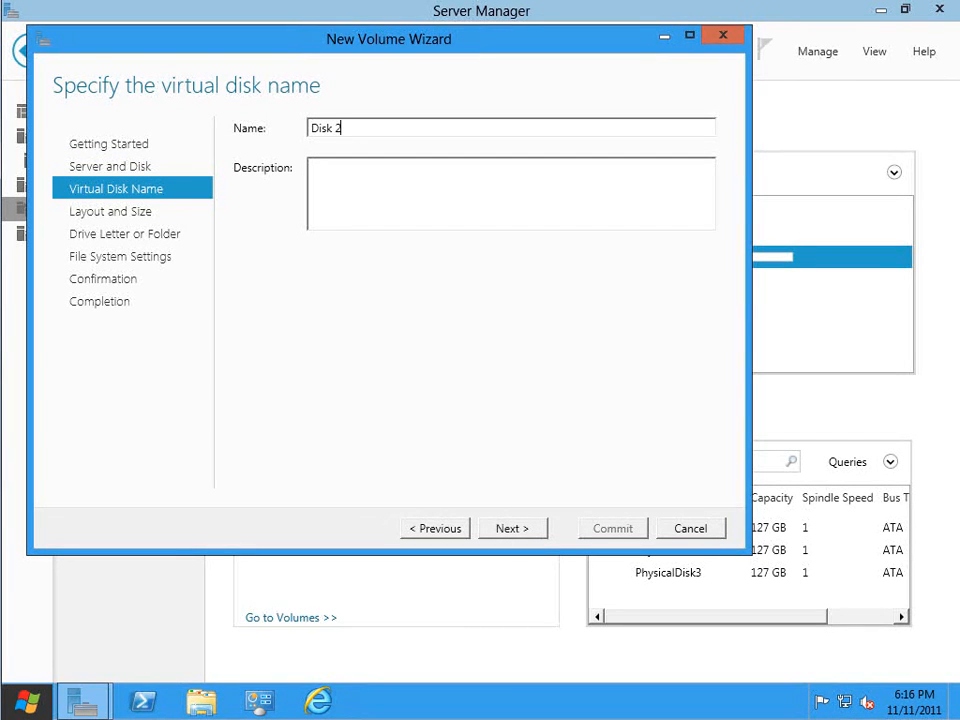
- Size the volume at 200 GB thin, keep drive E and NTFS label Disk 2, and create it
click(512, 528)
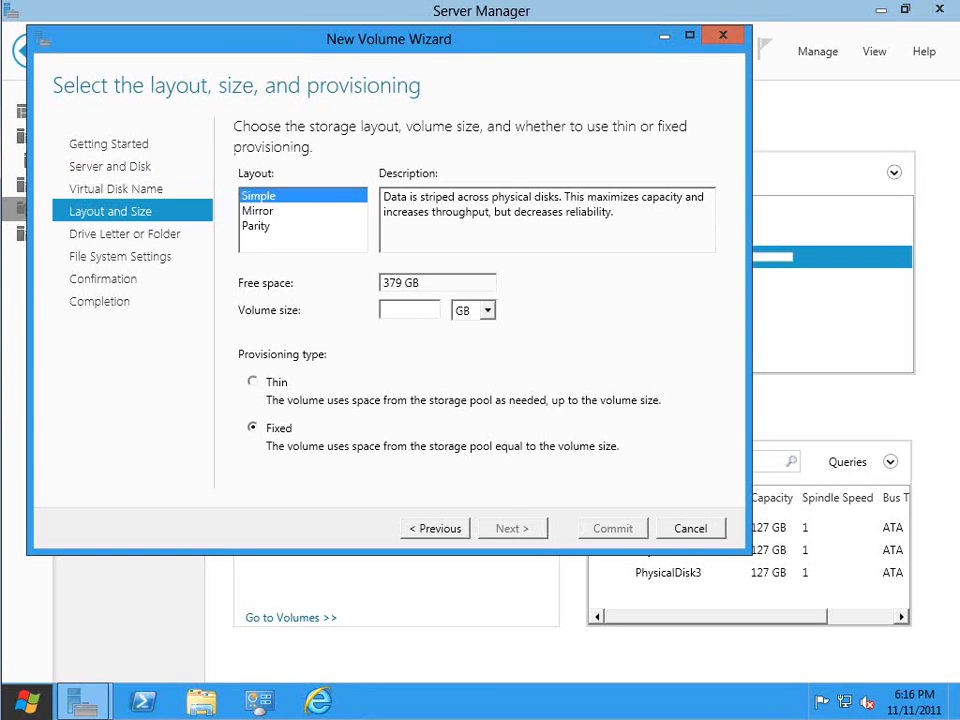
text(2)
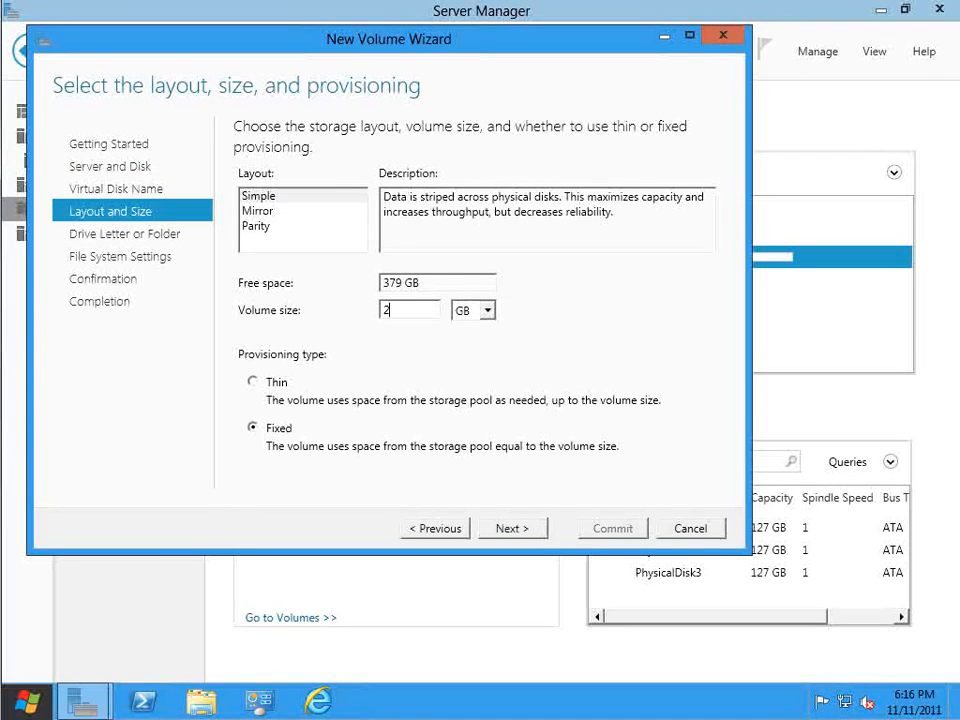
text(00)
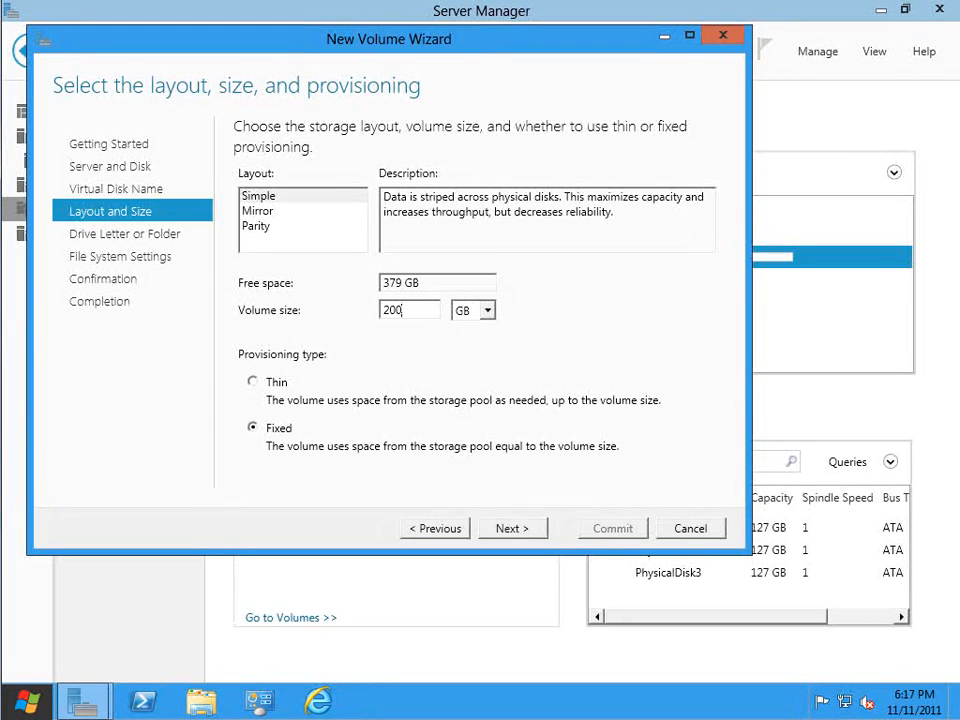
click(512, 528)
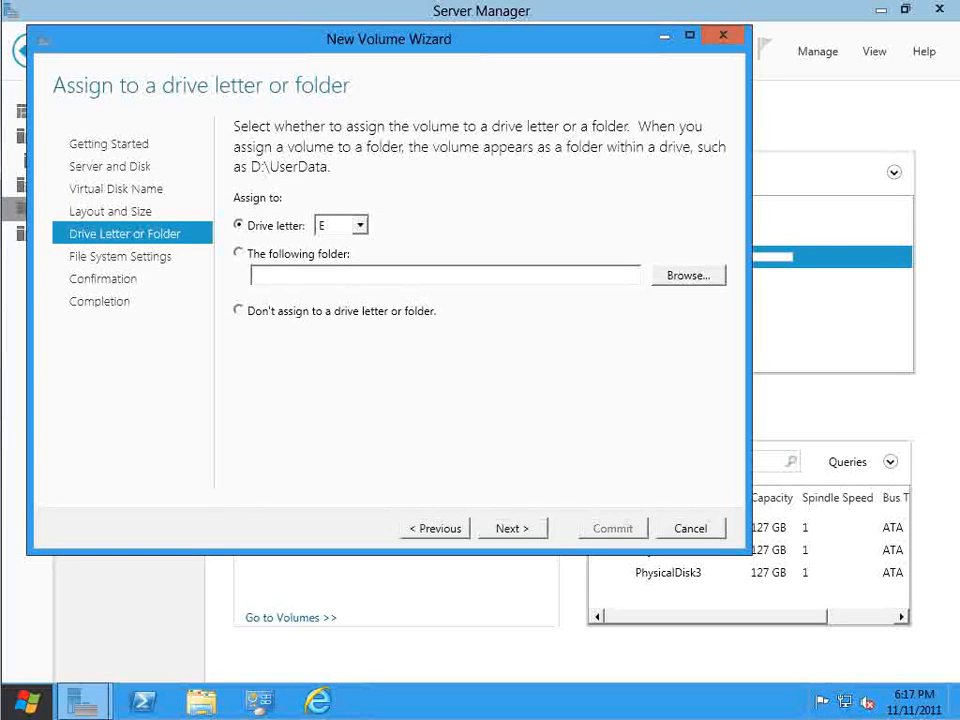
click(512, 528)
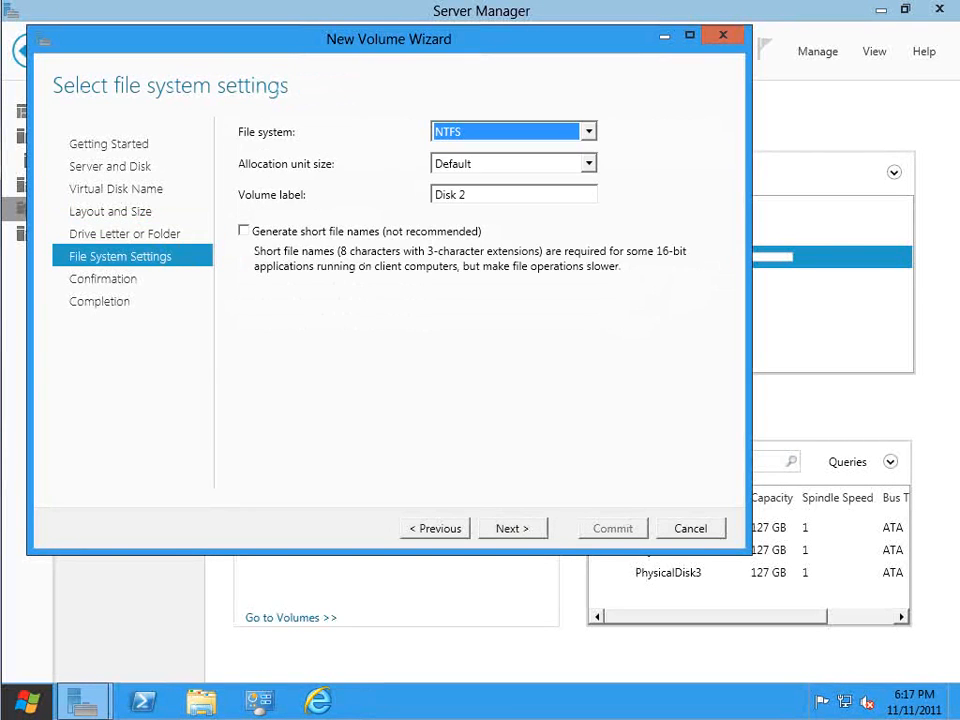
click(512, 528)
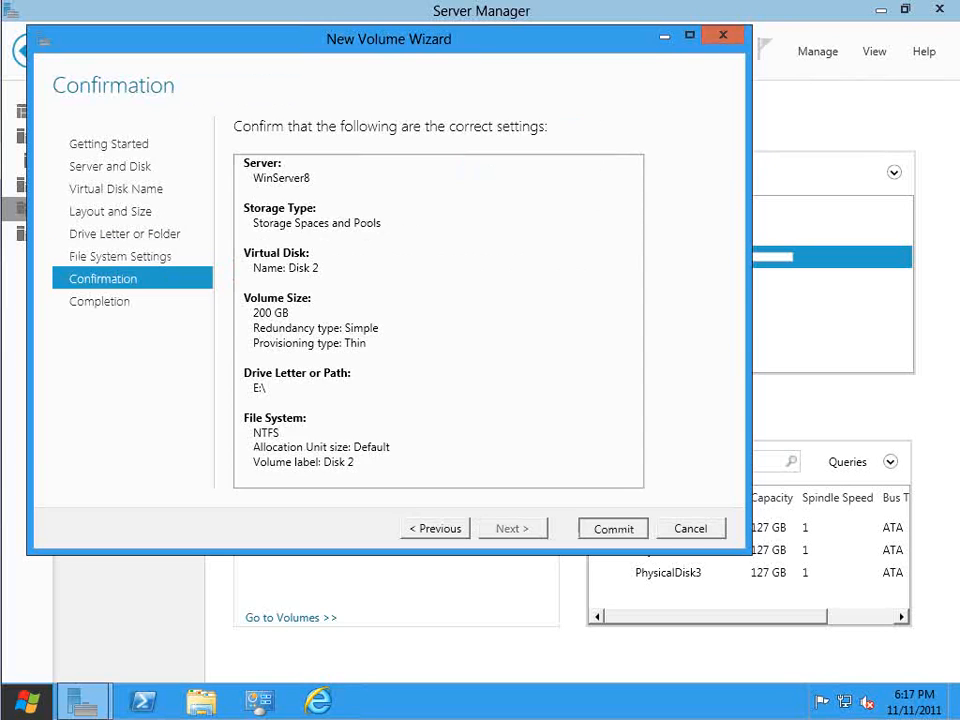
click(612, 528)
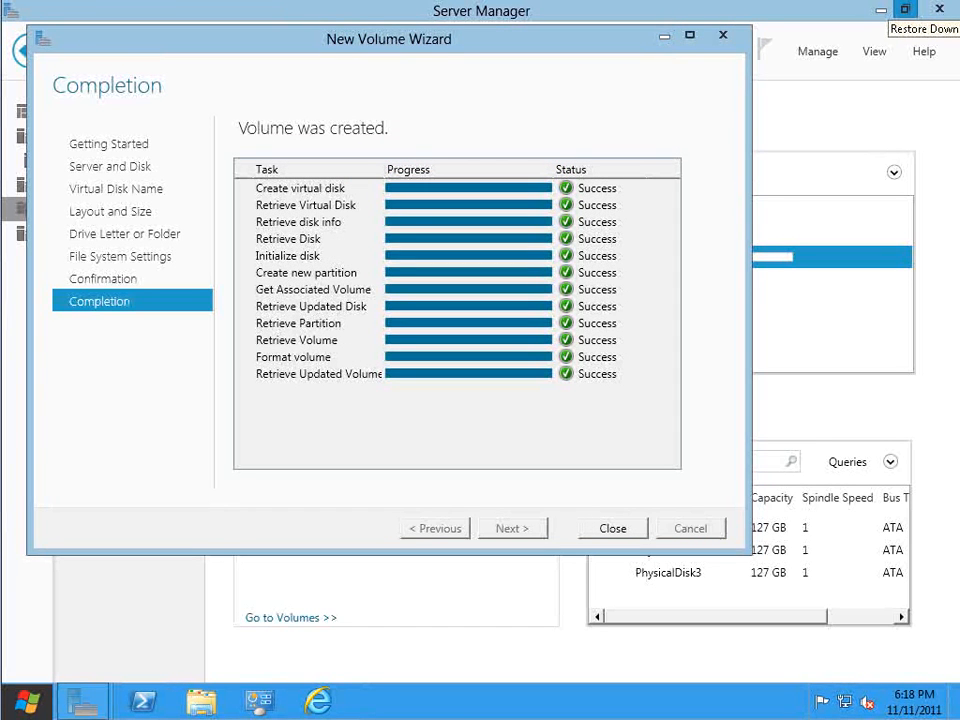
- Close the wizard and refresh Pools so My Pool shows 377 GB free
click(612, 528)
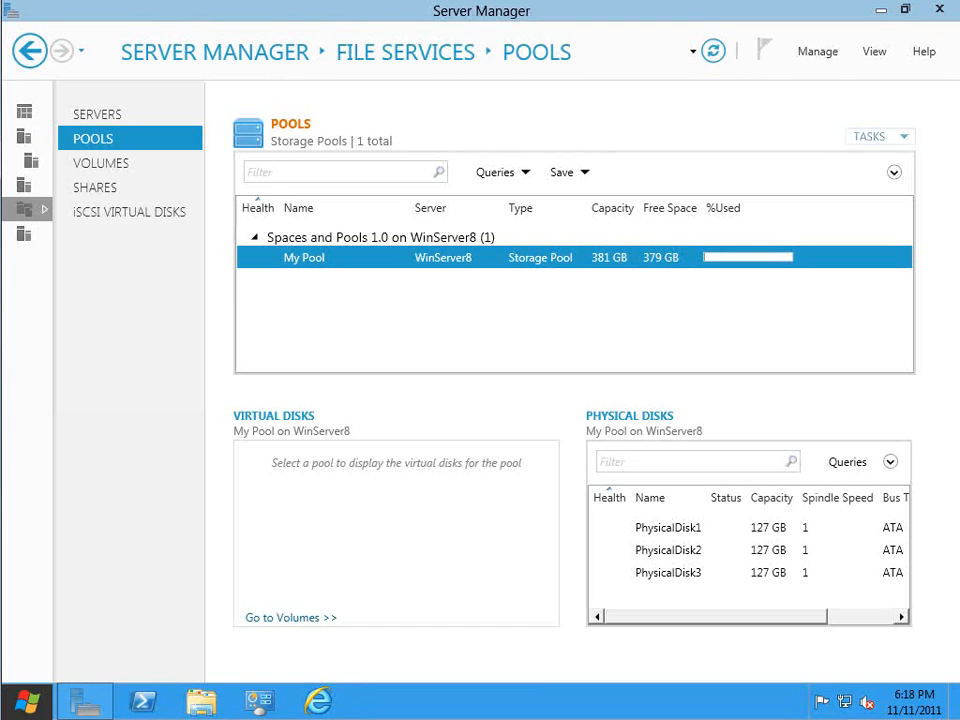
click(712, 52)
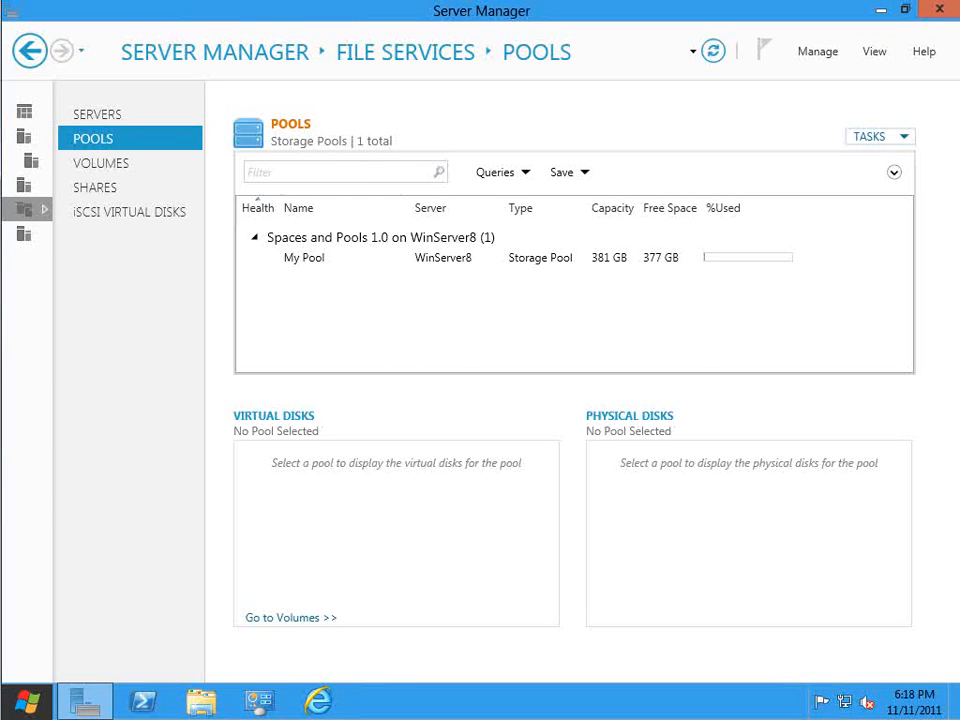
mouse_move(880, 12)
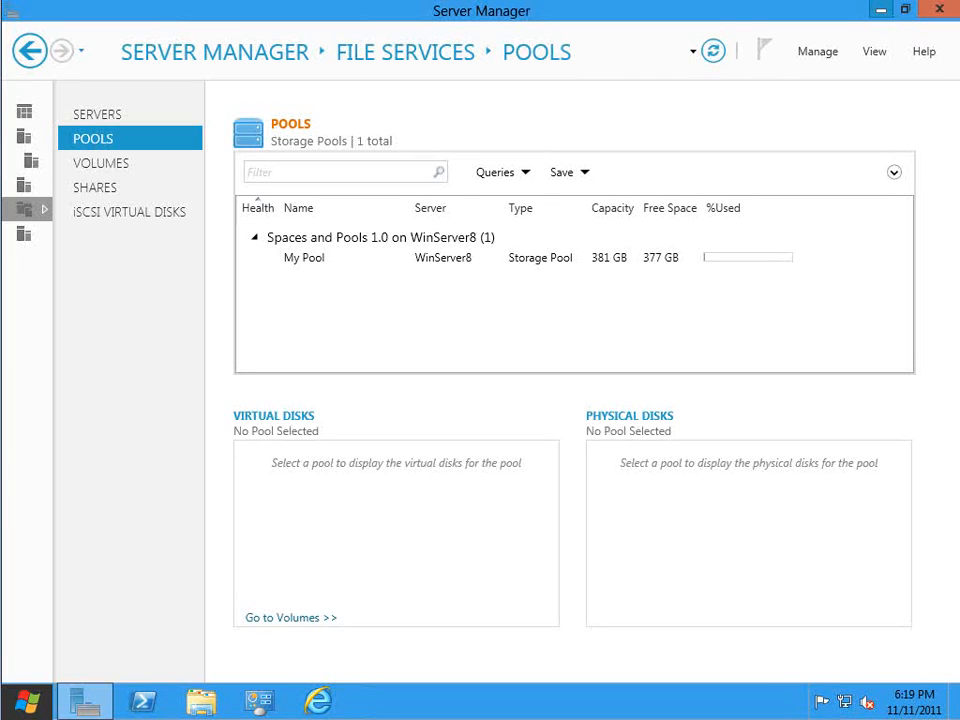
- Show the Volumes page listing C: 32 GB, D: 49.9 GB and E: 200 GB
click(100, 162)
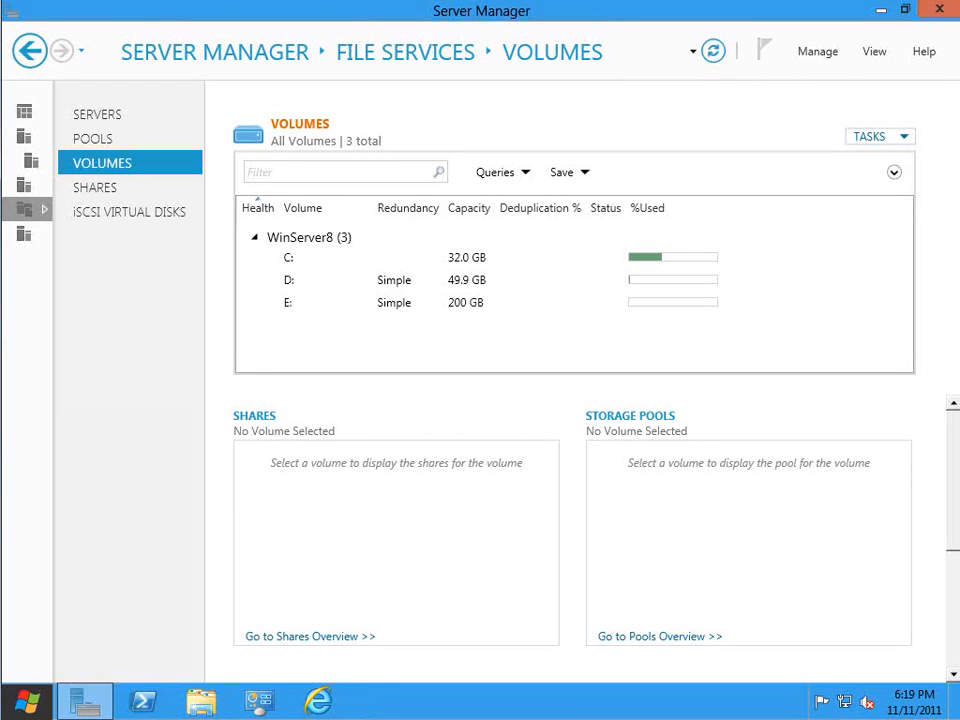
mouse_move(880, 10)
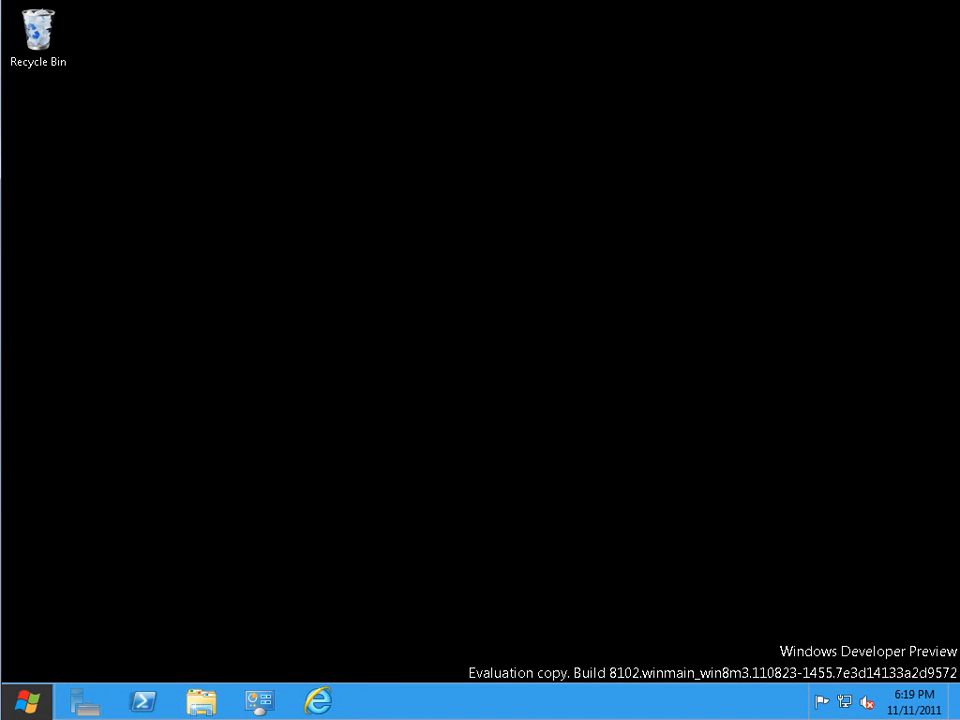
- Launch Disk Management via diskmgmt.msc from File Explorer and maximize it, showing D: and E:
click(200, 700)
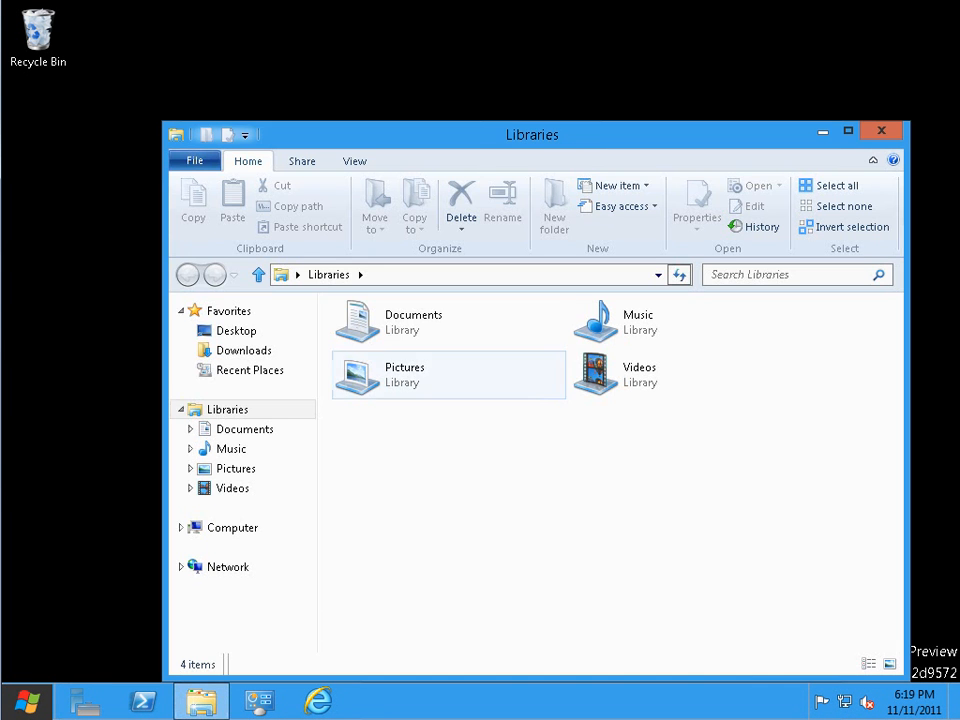
click(450, 274)
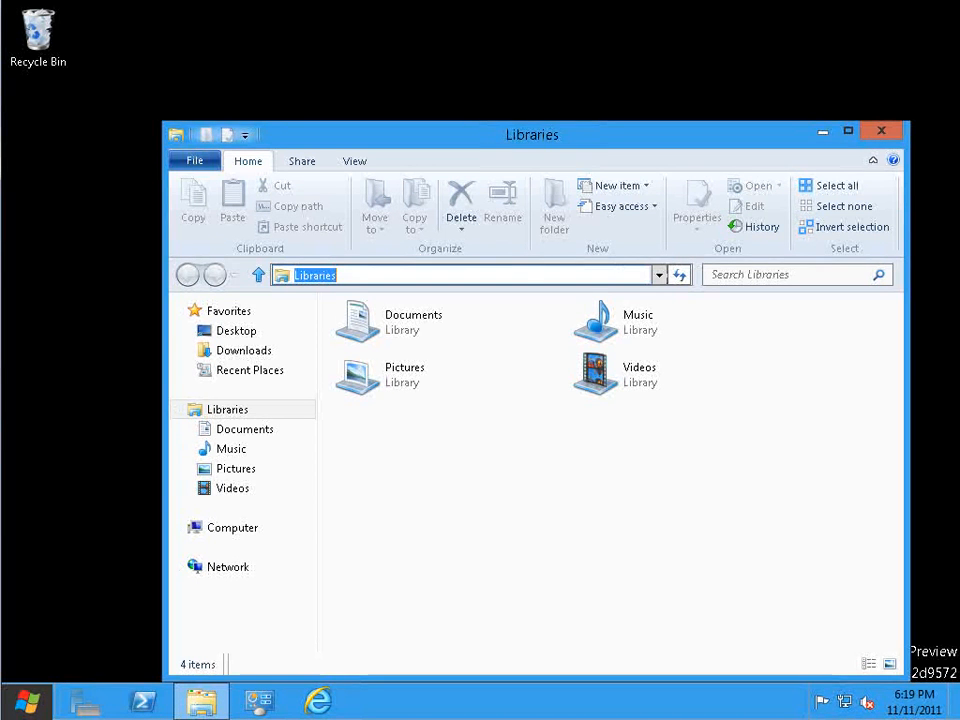
text(diskmgmt.)
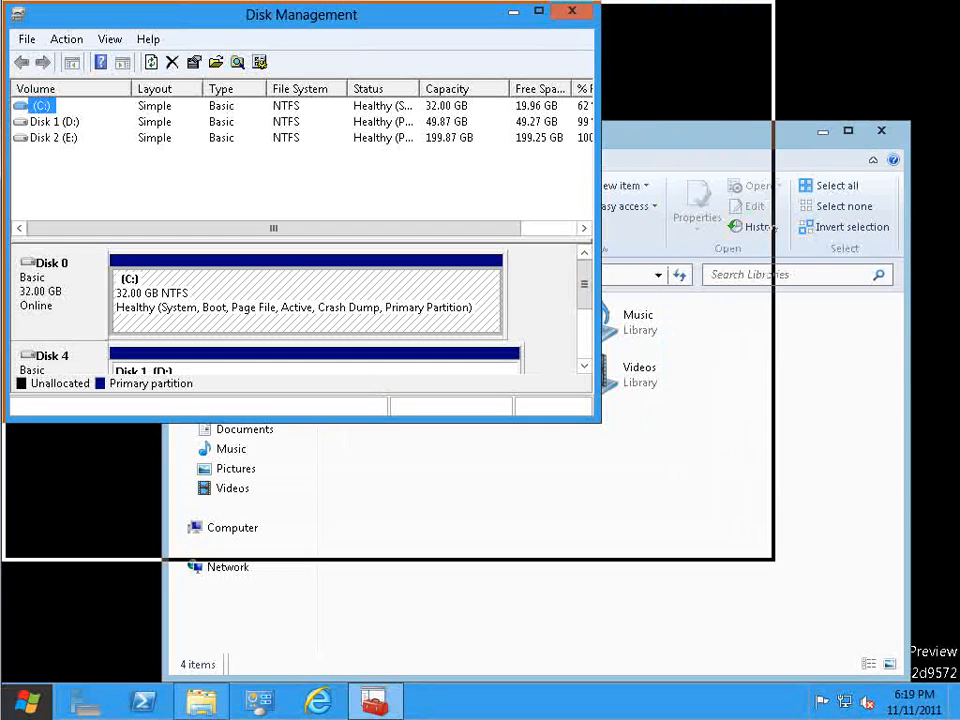
click(538, 12)
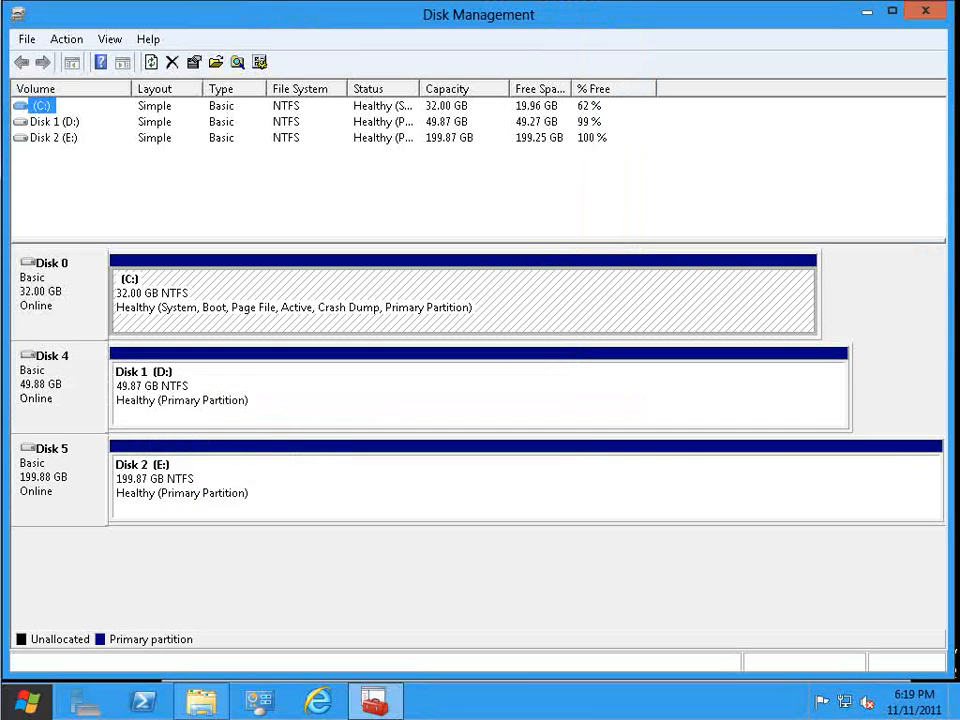